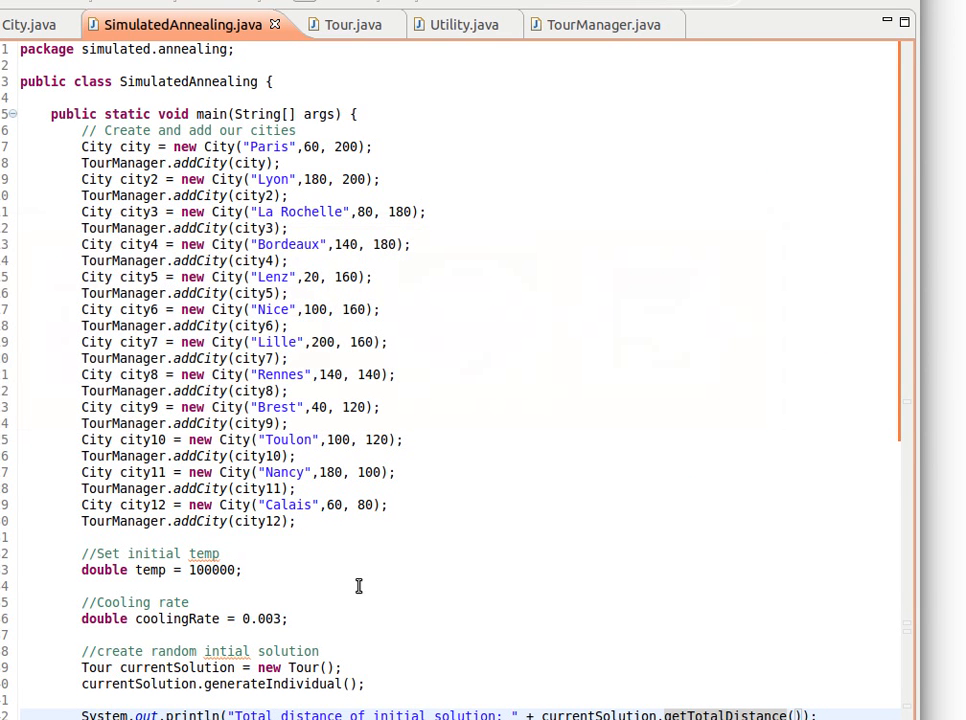
mouse_move(348, 374)
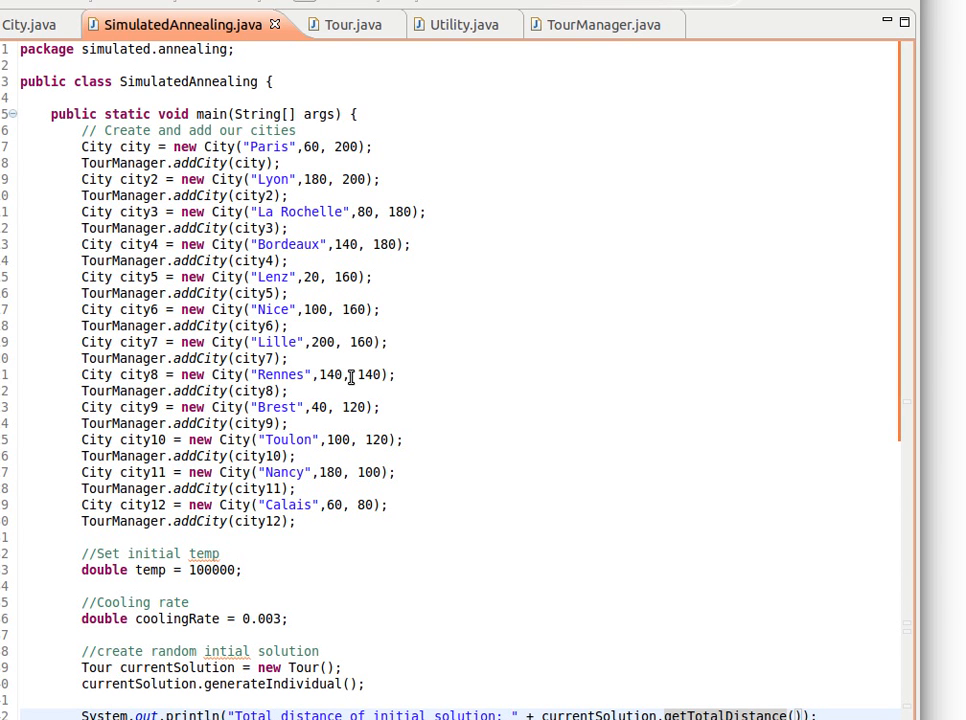
mouse_move(610, 354)
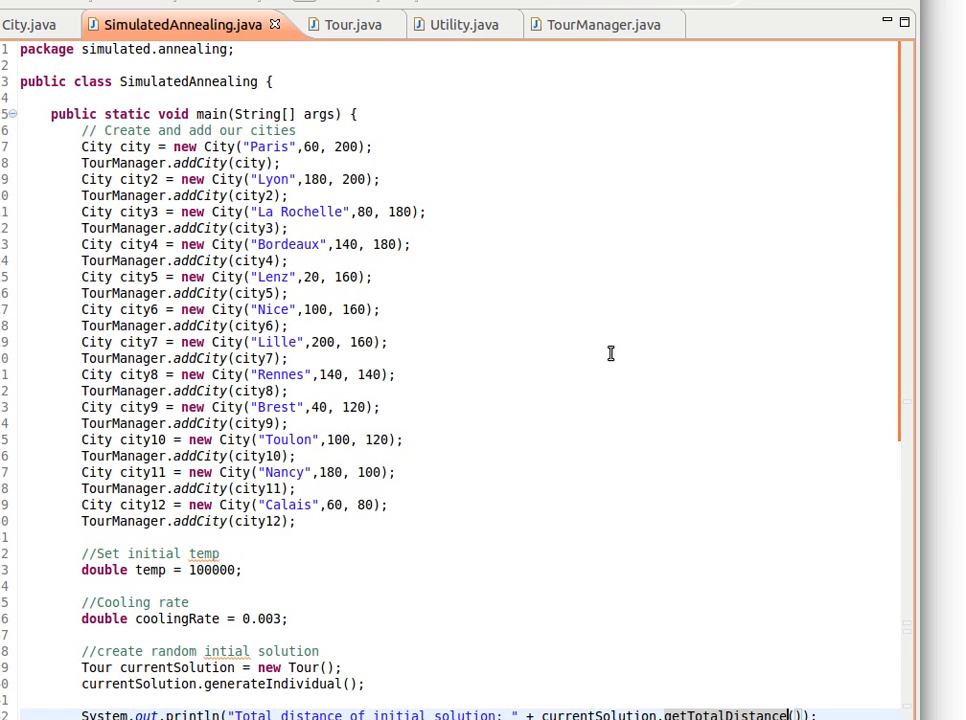
mouse_move(320, 298)
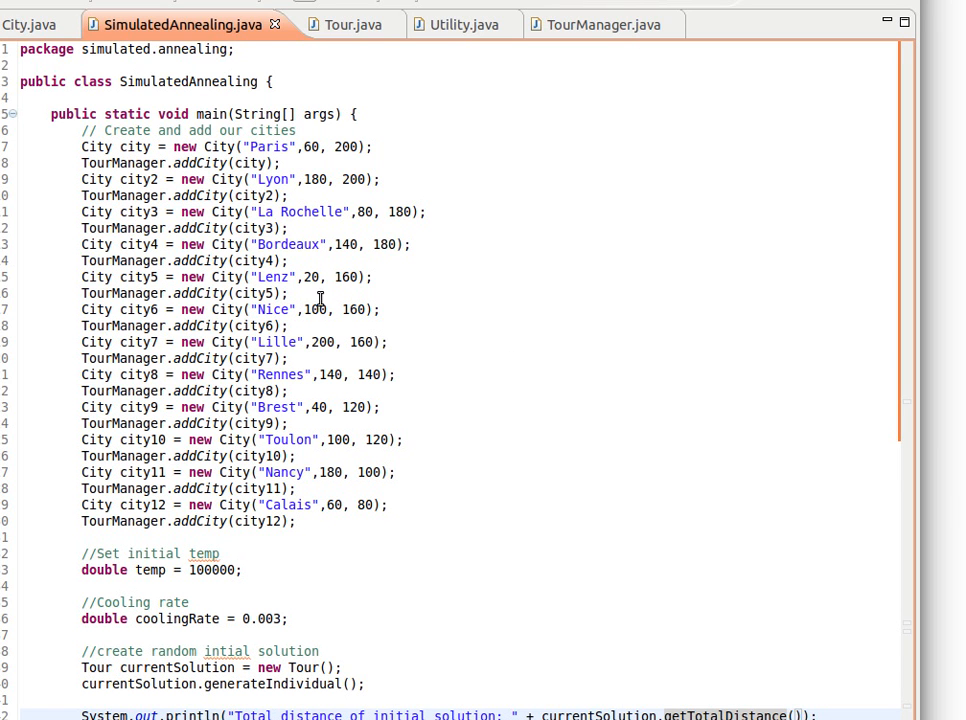
mouse_move(212, 130)
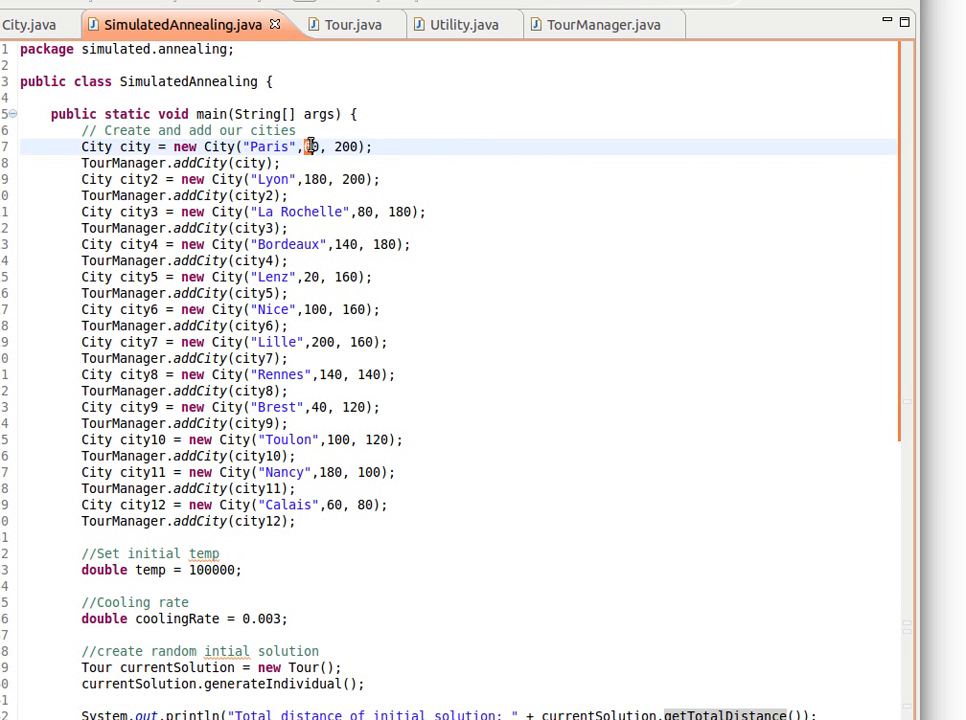
- Review the city coordinates and glance at Tour.java's generateIndividual method from the main loop
double_click(308, 148)
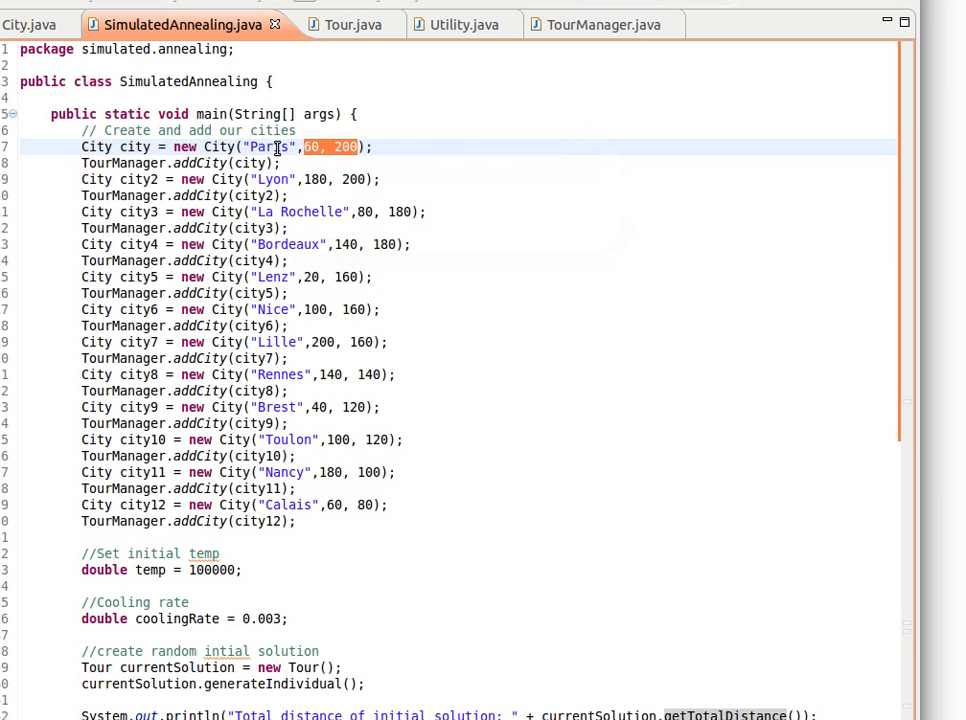
mouse_move(340, 180)
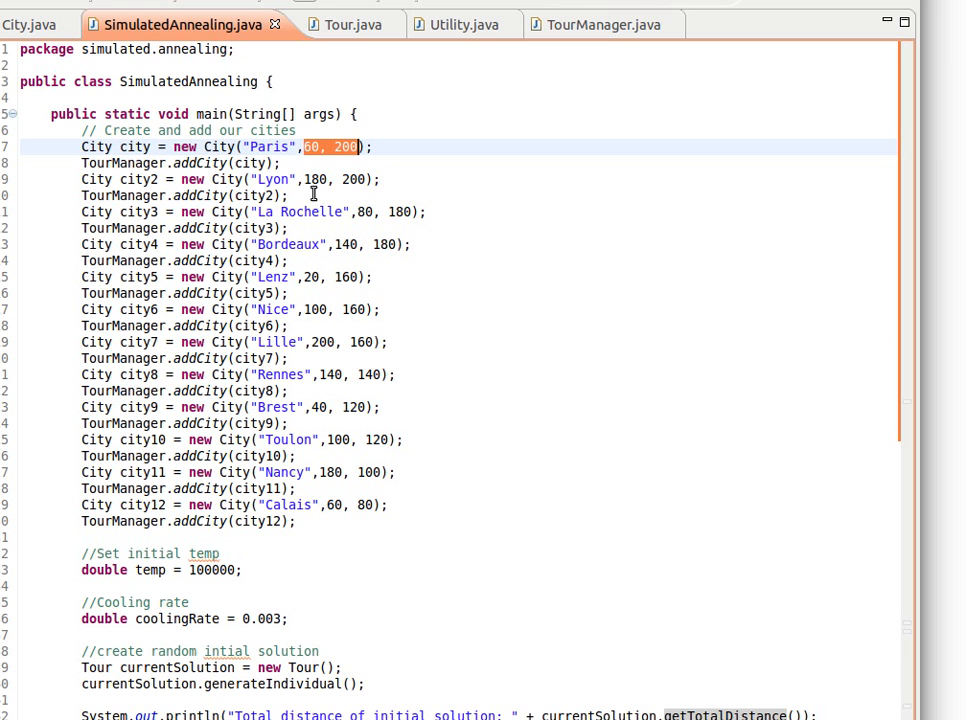
mouse_move(412, 404)
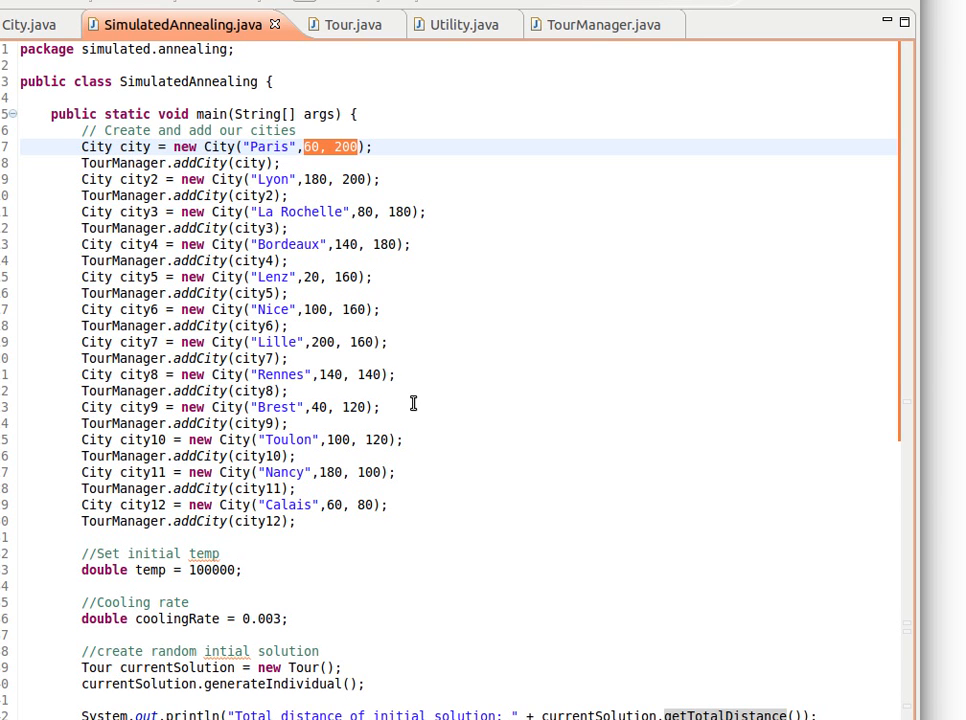
mouse_move(326, 374)
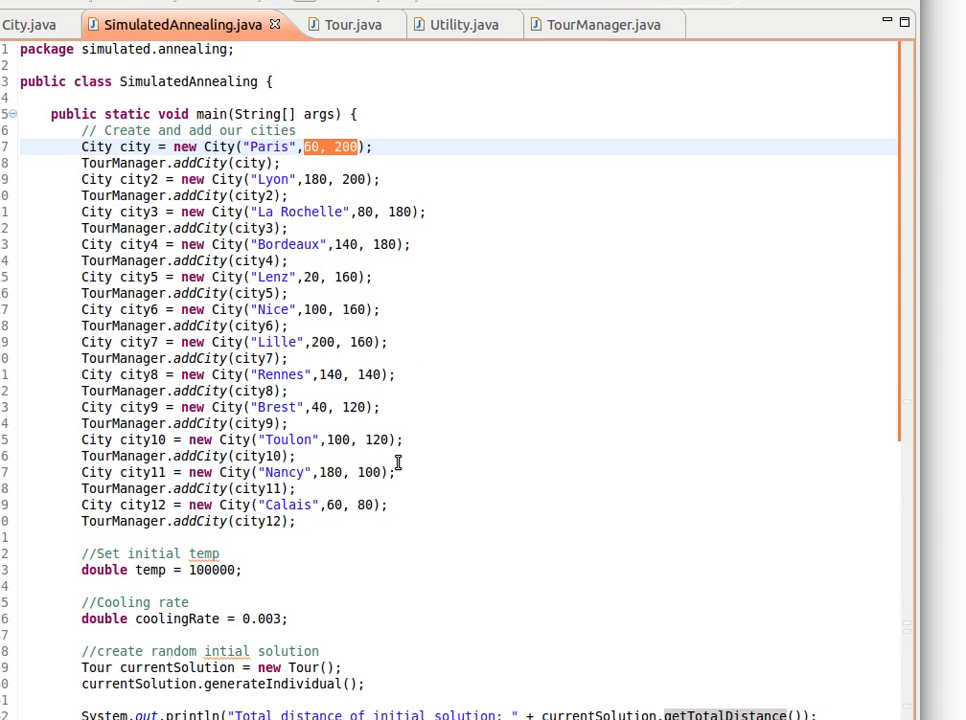
mouse_move(390, 440)
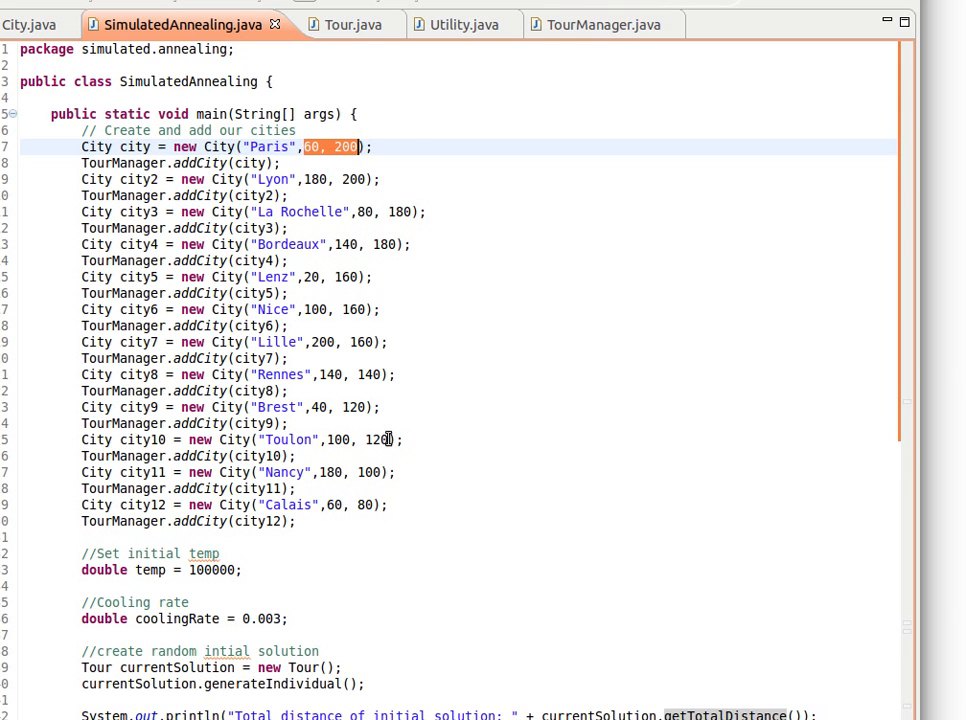
scroll("down", 3)
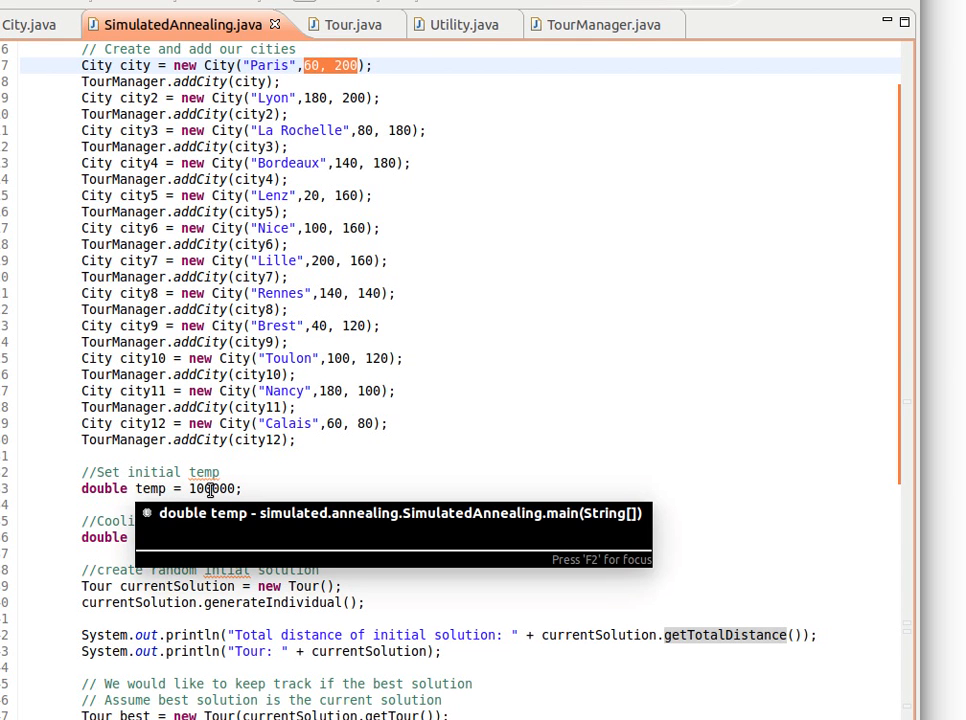
scroll("down", 3)
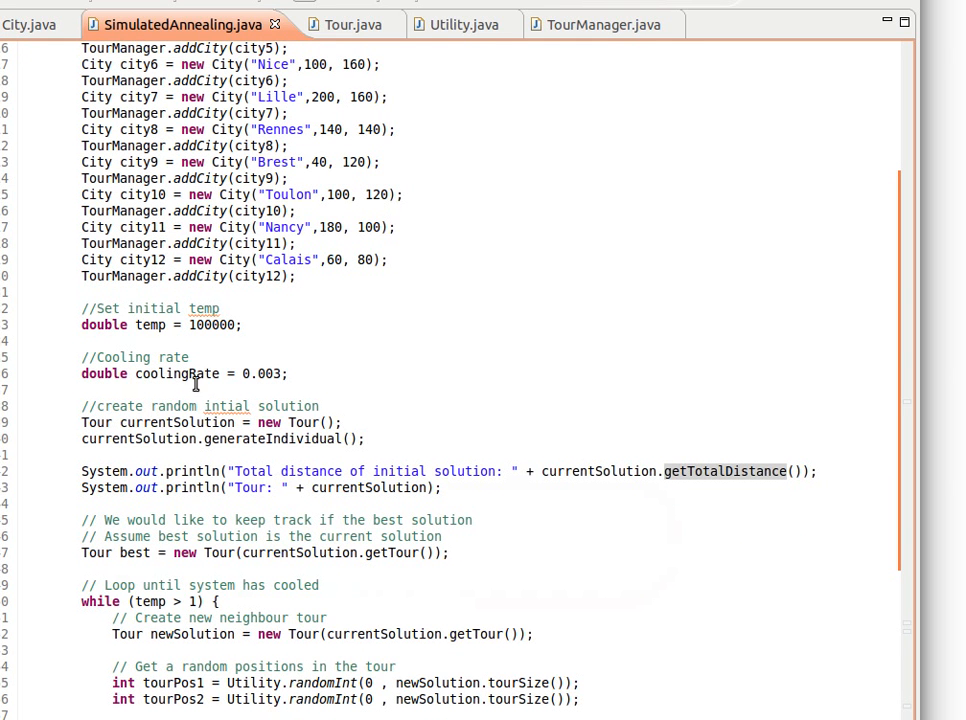
mouse_move(270, 368)
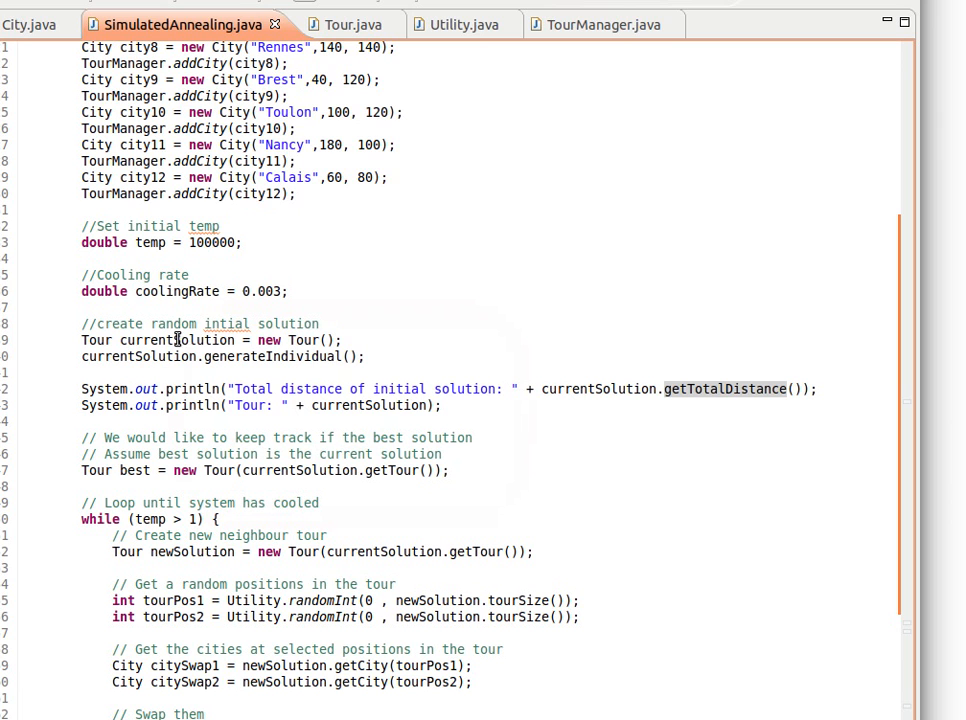
mouse_move(286, 340)
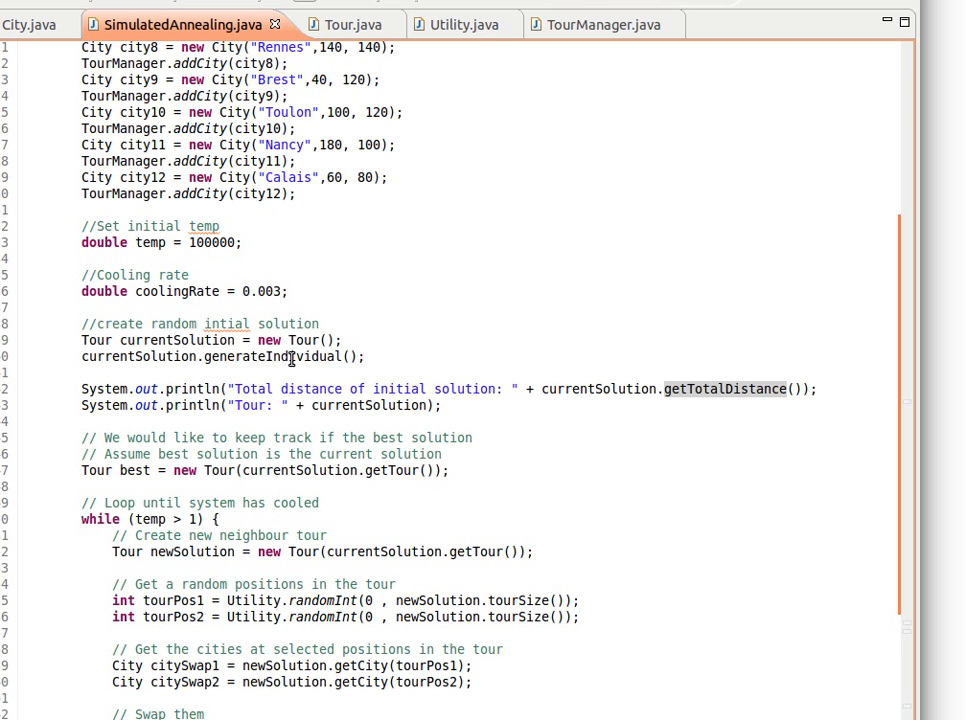
mouse_move(302, 340)
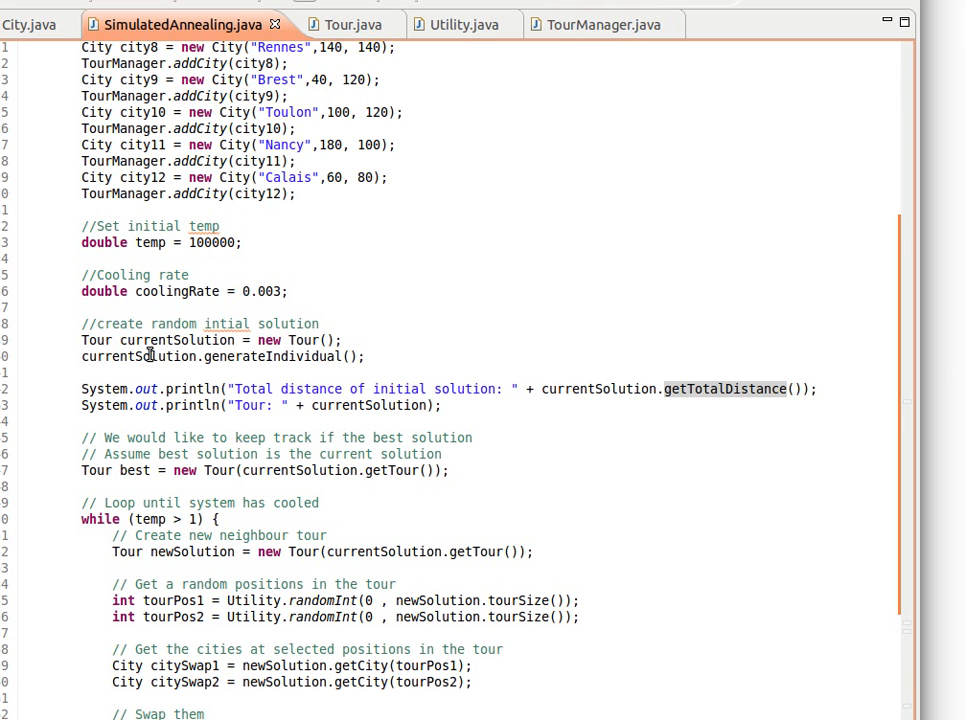
left_click(346, 24)
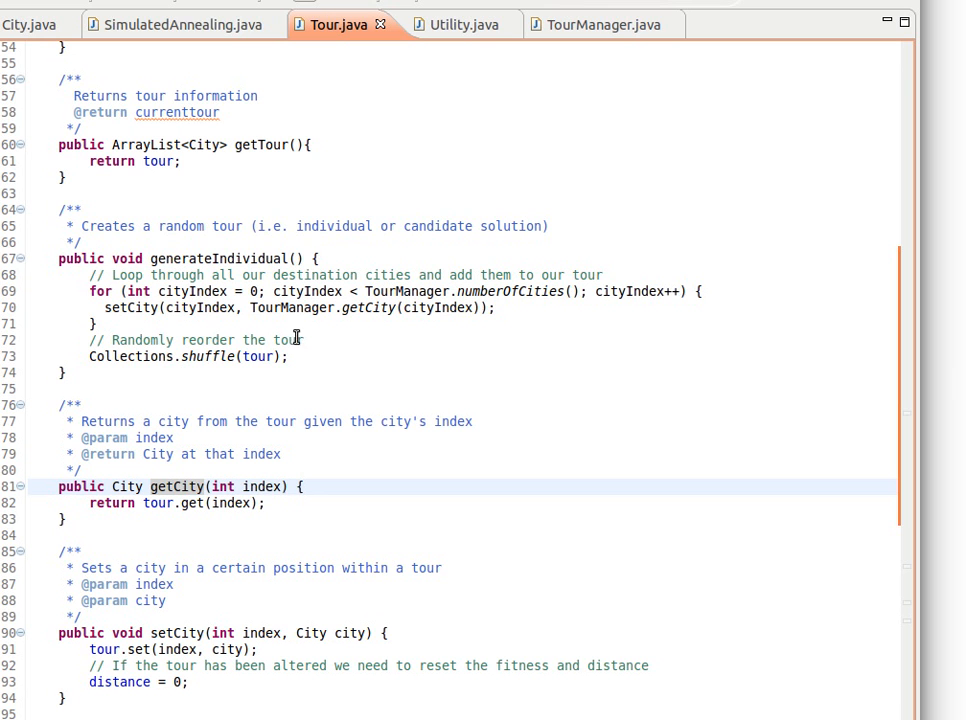
left_click(180, 24)
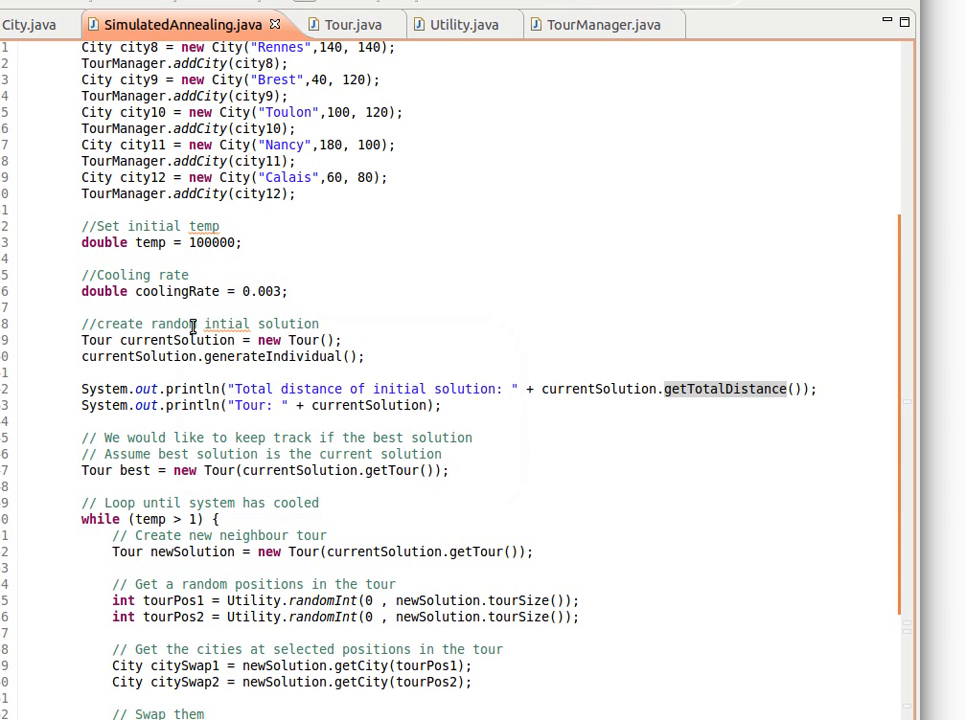
scroll("down", 3)
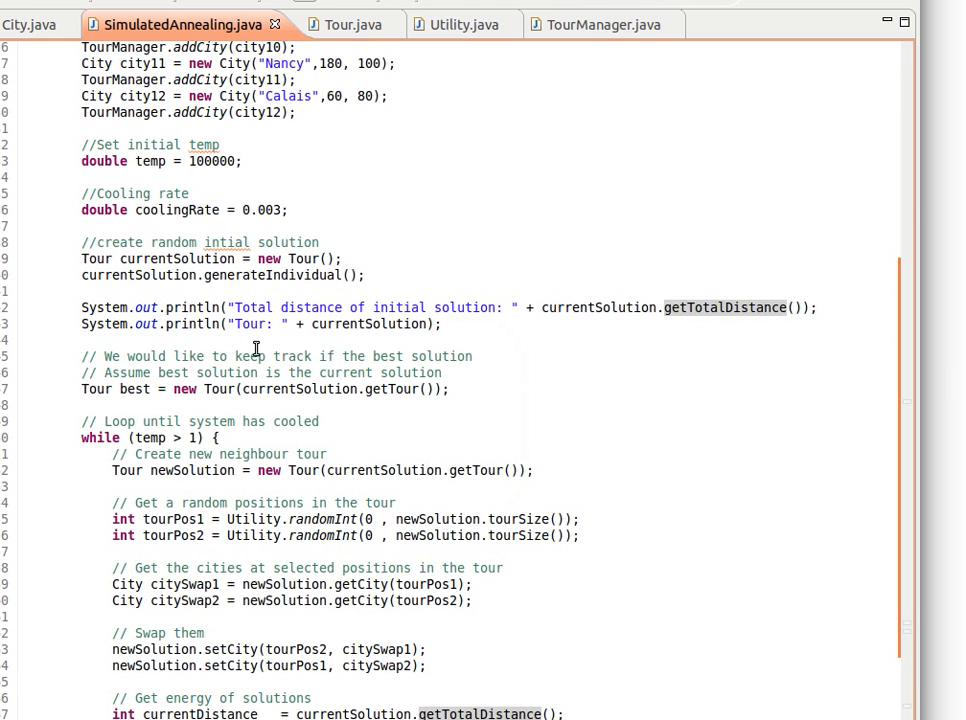
mouse_move(692, 308)
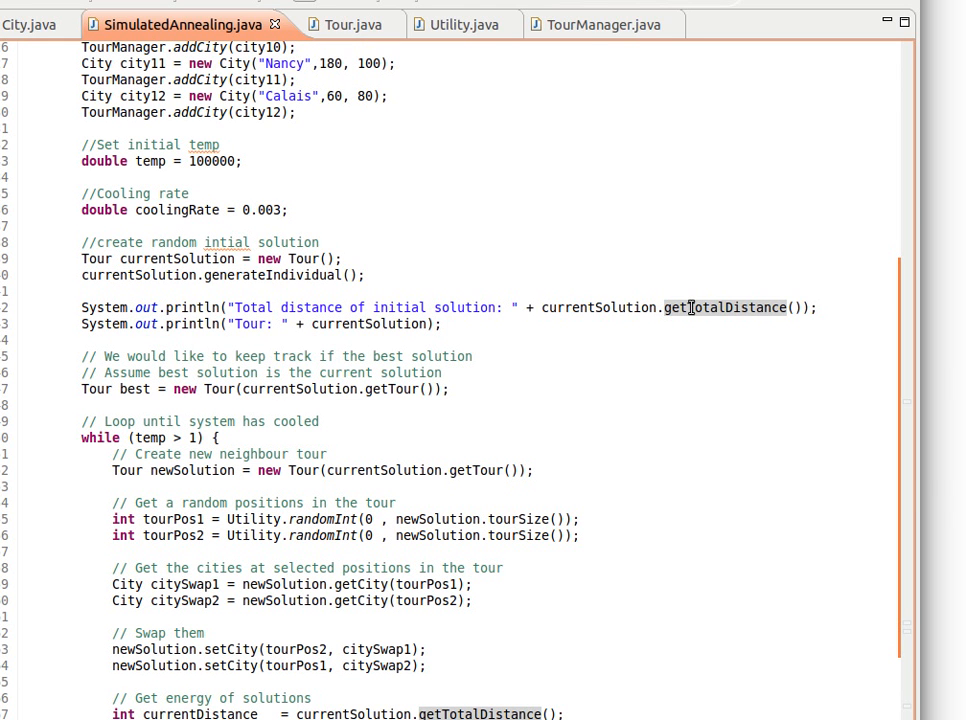
mouse_move(416, 170)
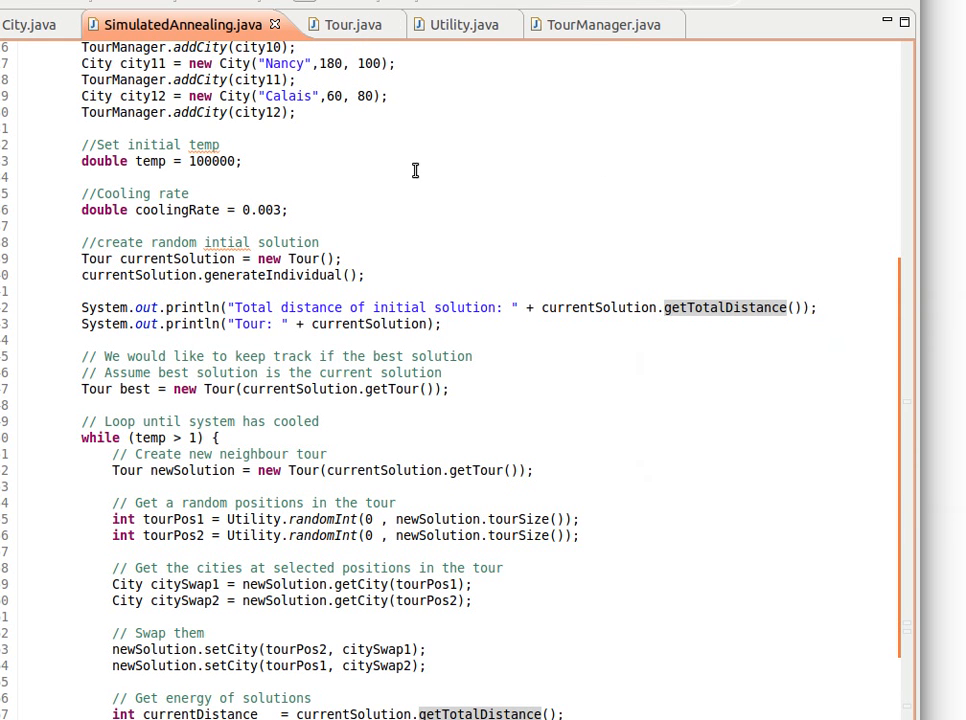
- Check how Tour computes its total distance, then continue reading the annealing loop
left_click(344, 24)
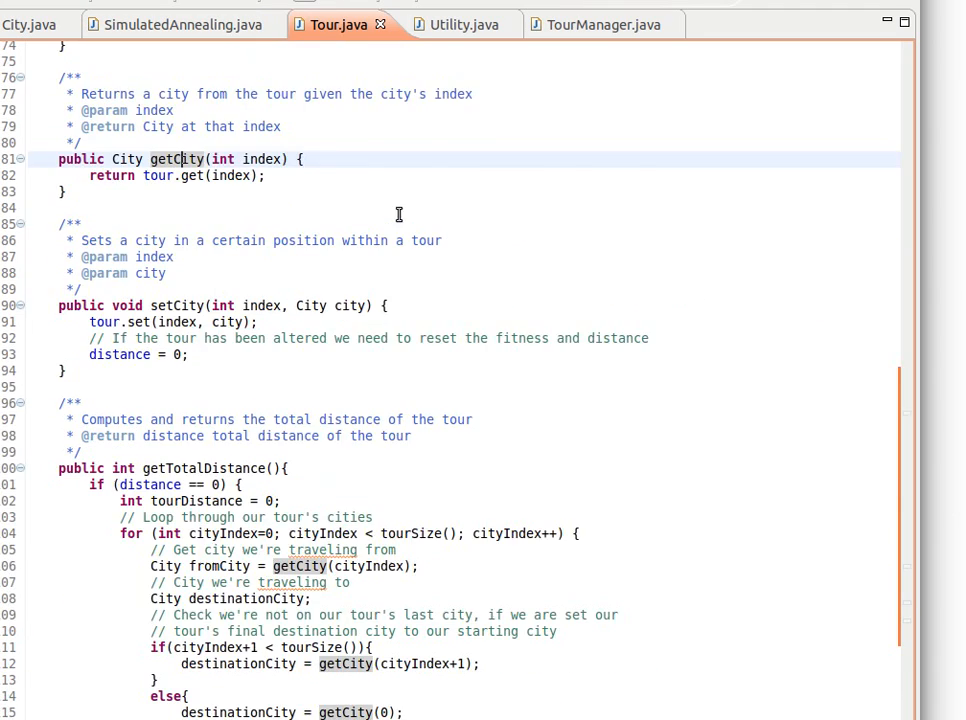
scroll("down", 3)
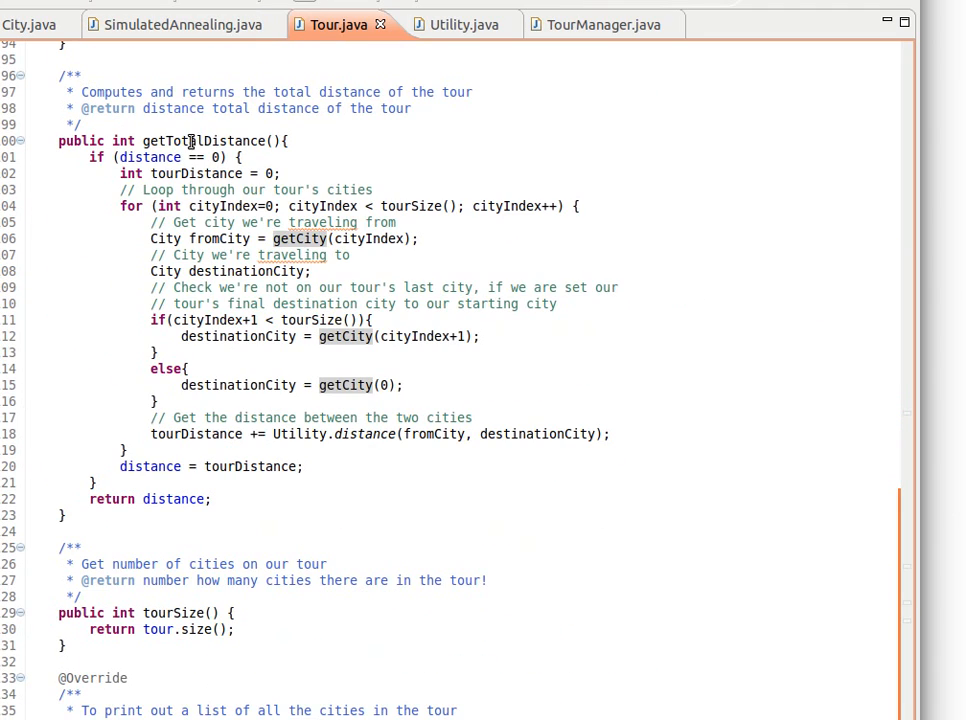
left_click(178, 24)
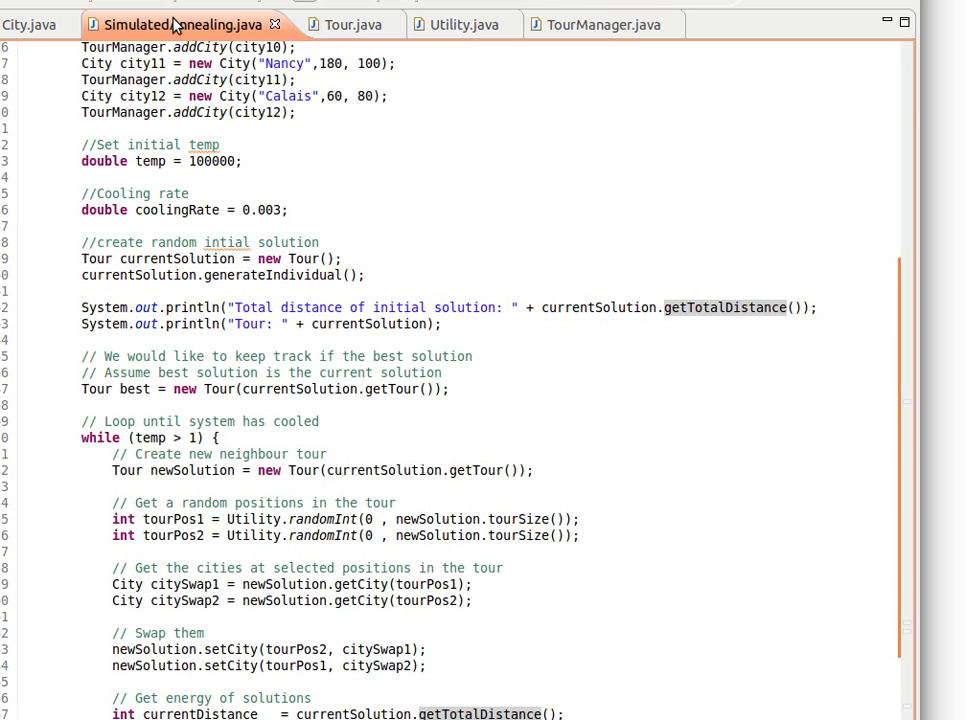
mouse_move(176, 24)
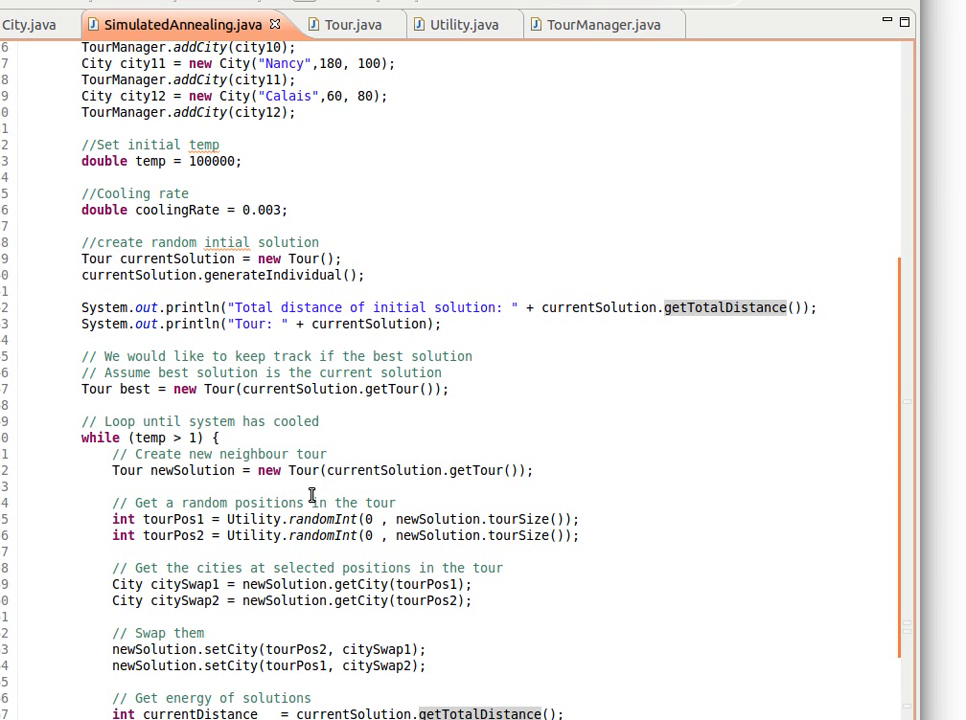
mouse_move(376, 320)
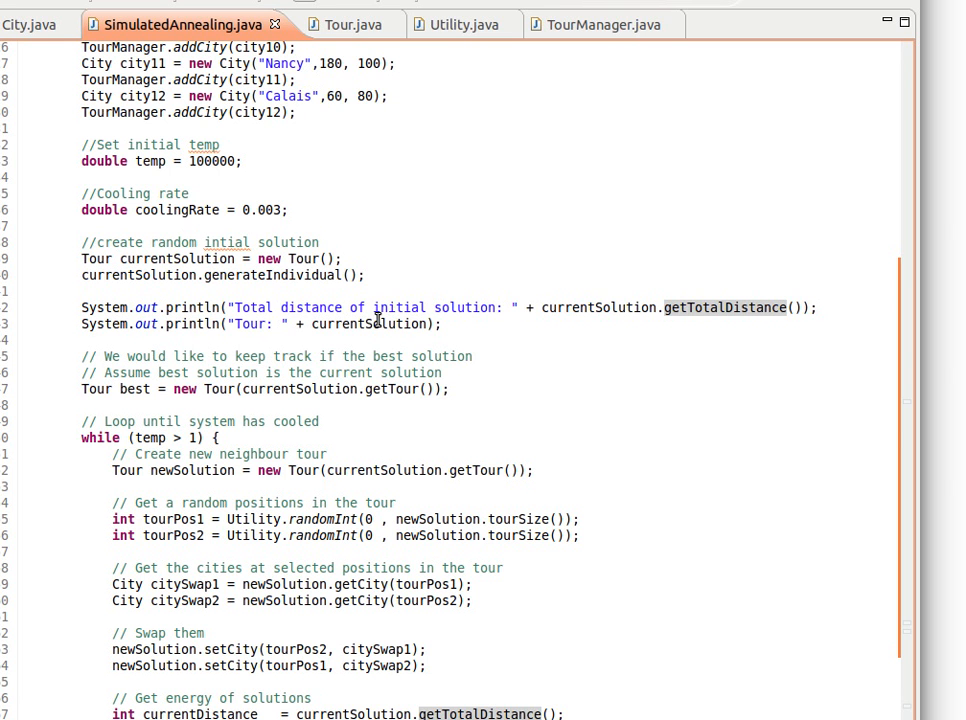
scroll("down", 3)
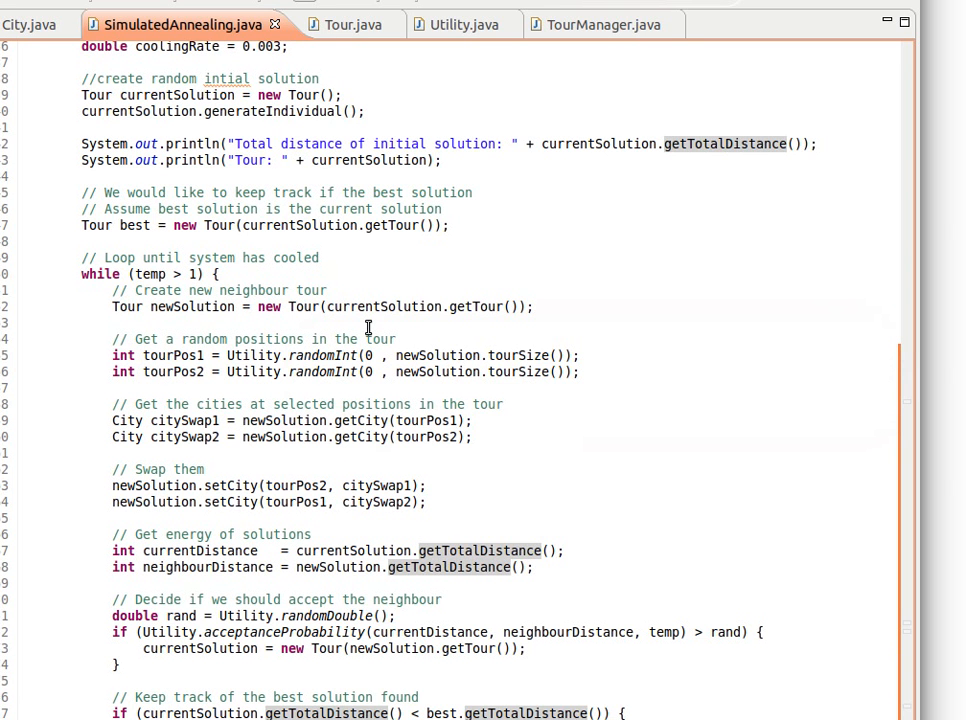
mouse_move(308, 258)
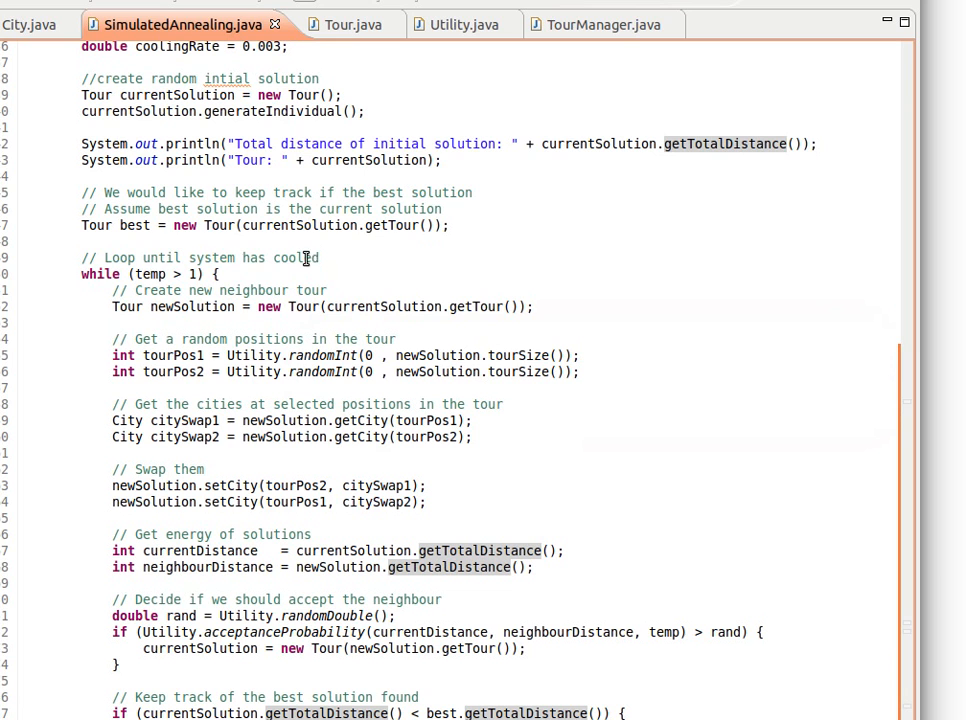
mouse_move(136, 224)
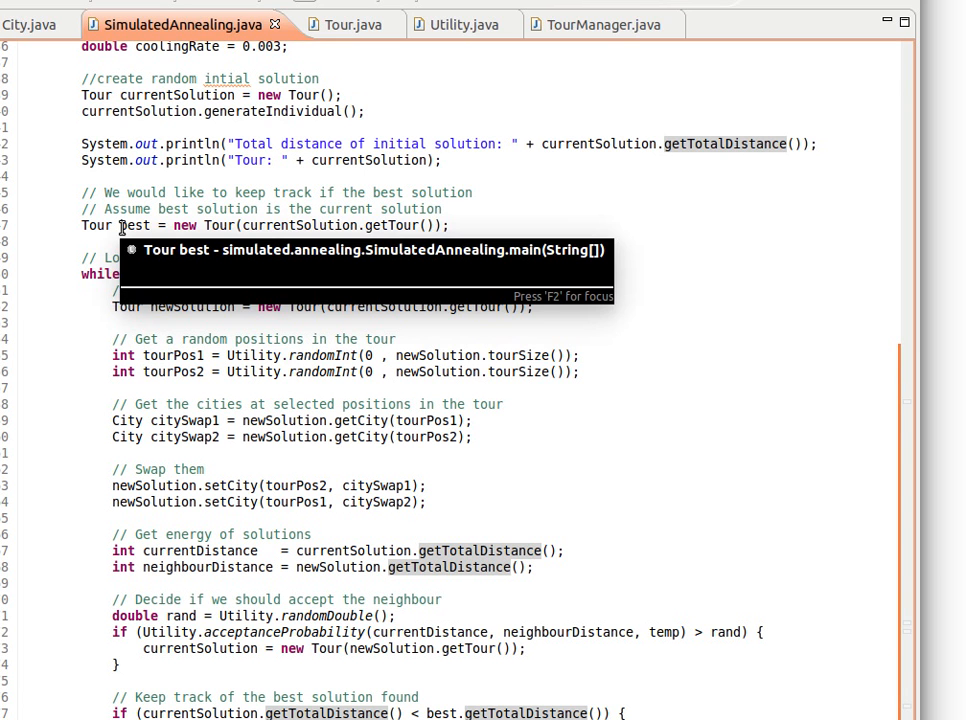
mouse_move(288, 220)
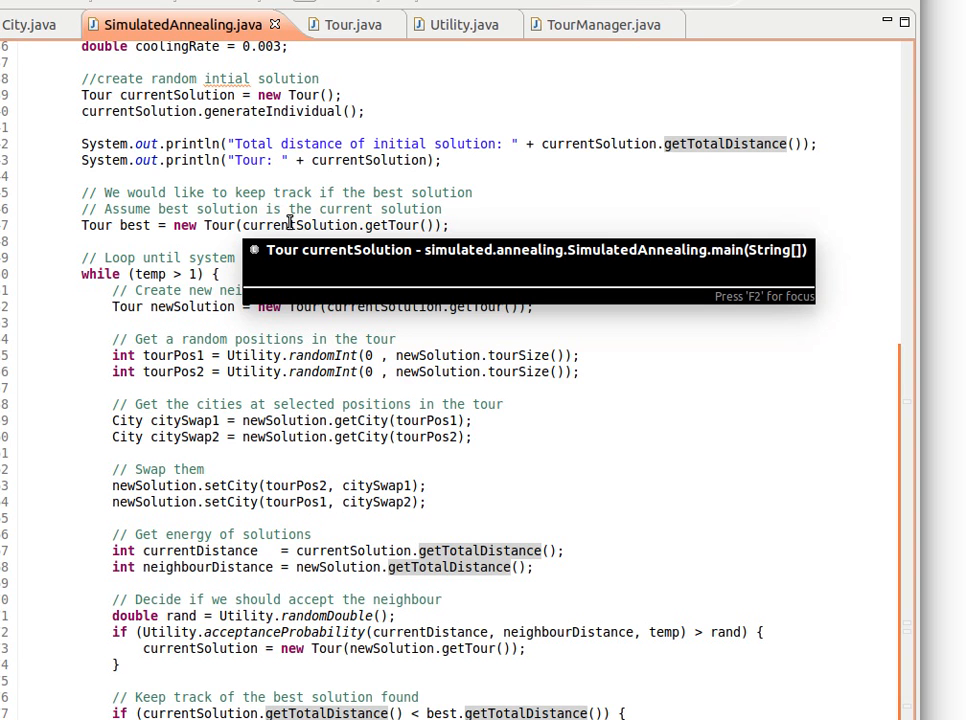
mouse_move(218, 224)
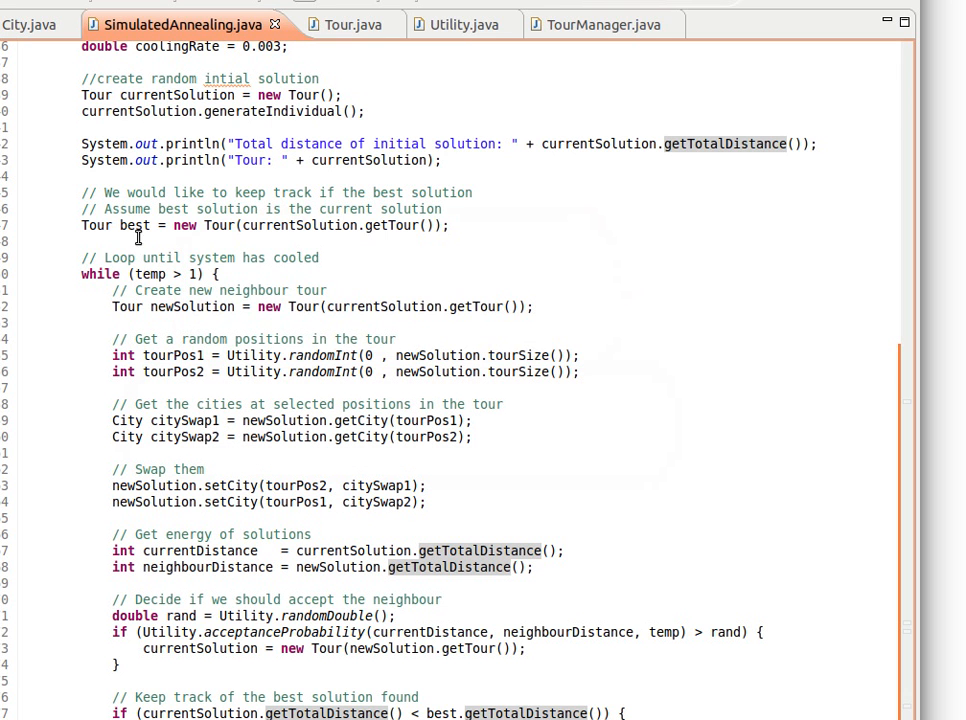
scroll("down", 3)
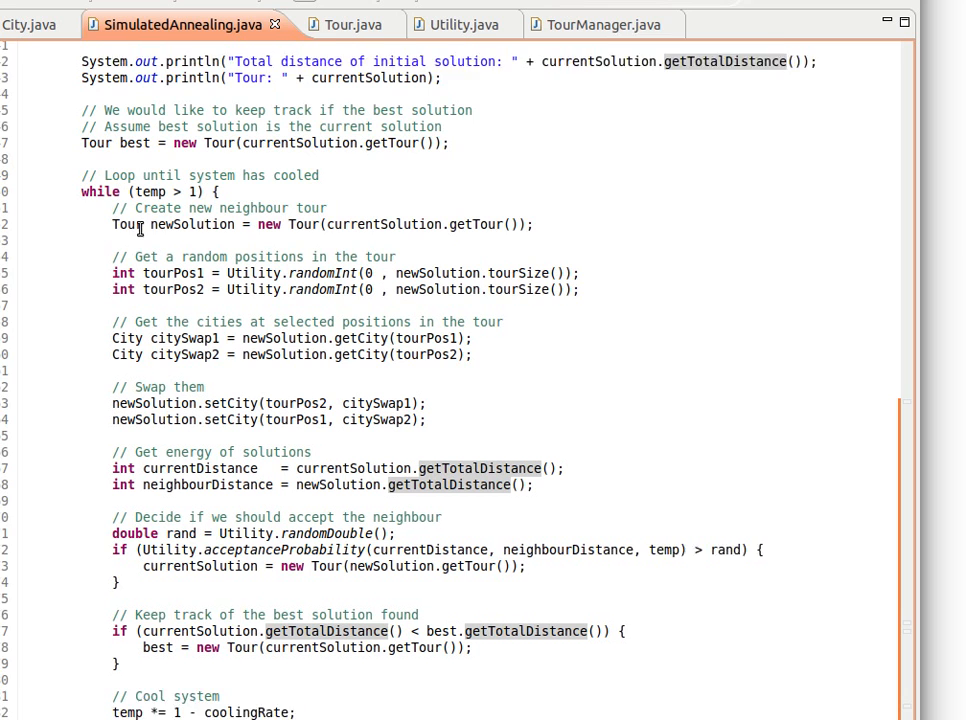
scroll("down", 3)
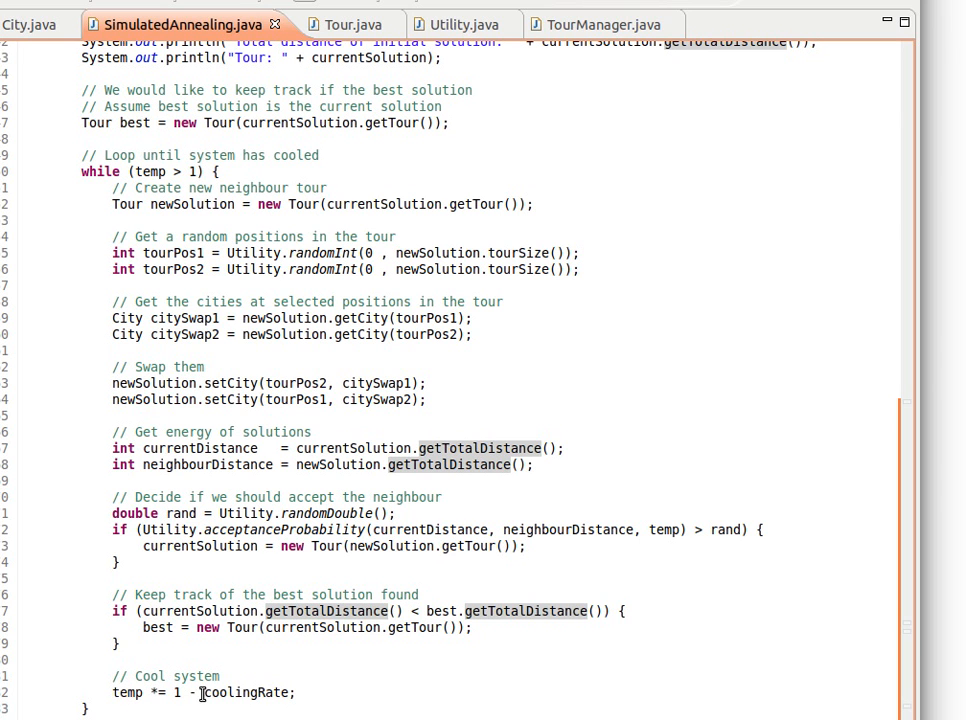
mouse_move(228, 692)
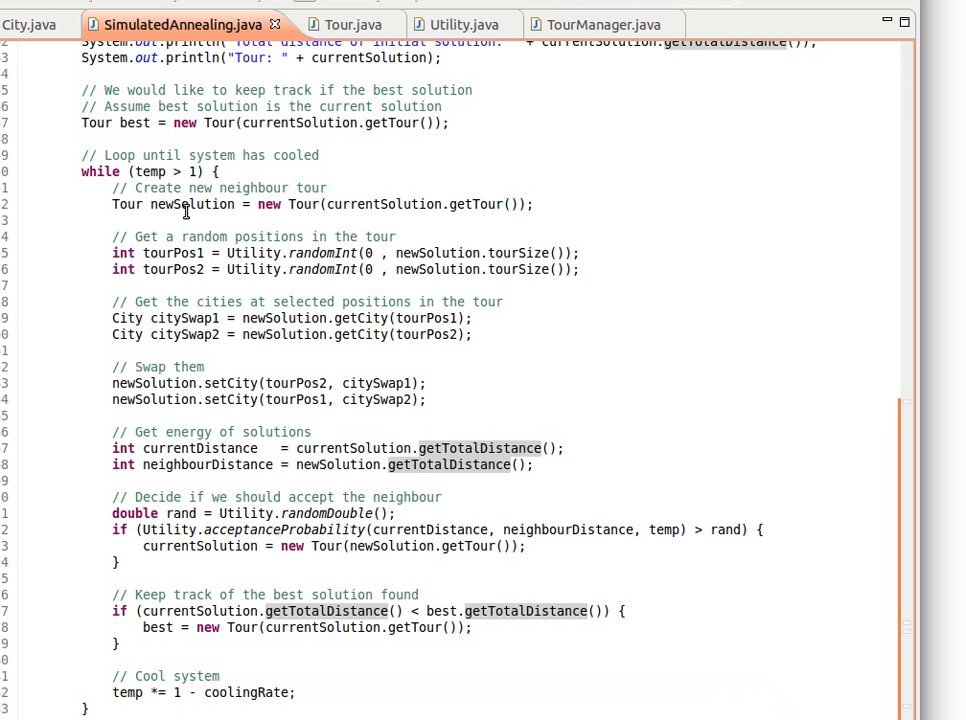
mouse_move(138, 204)
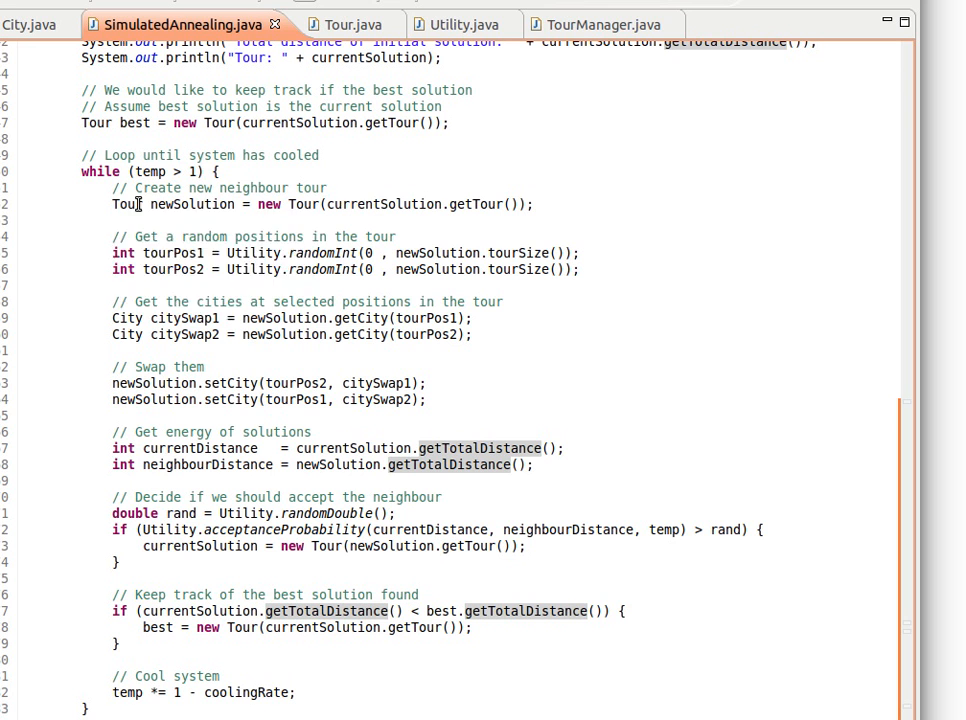
mouse_move(328, 204)
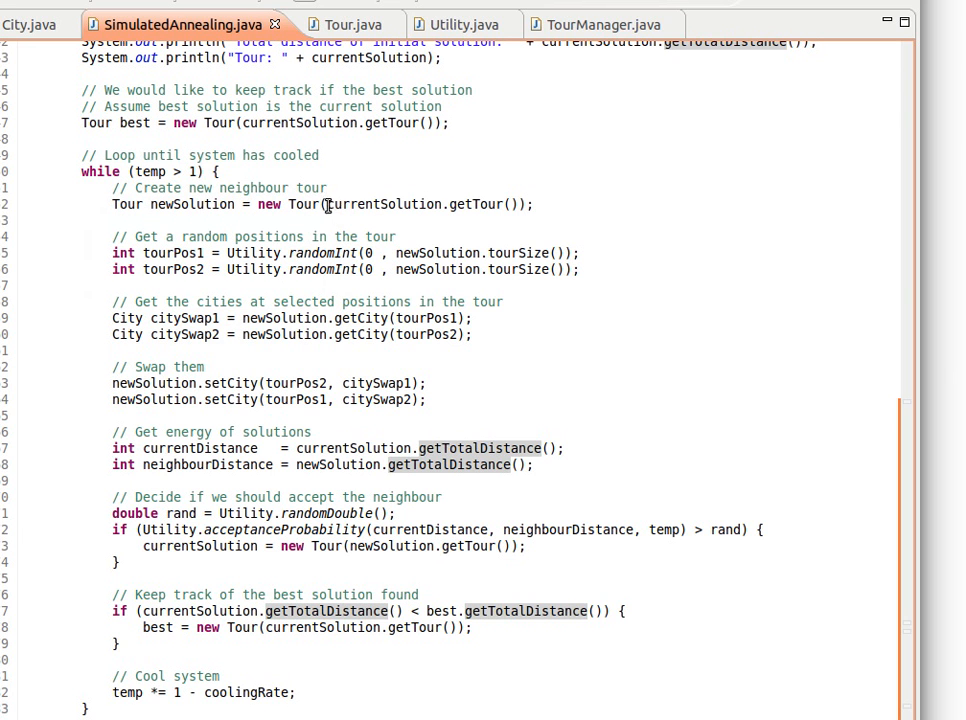
mouse_move(320, 204)
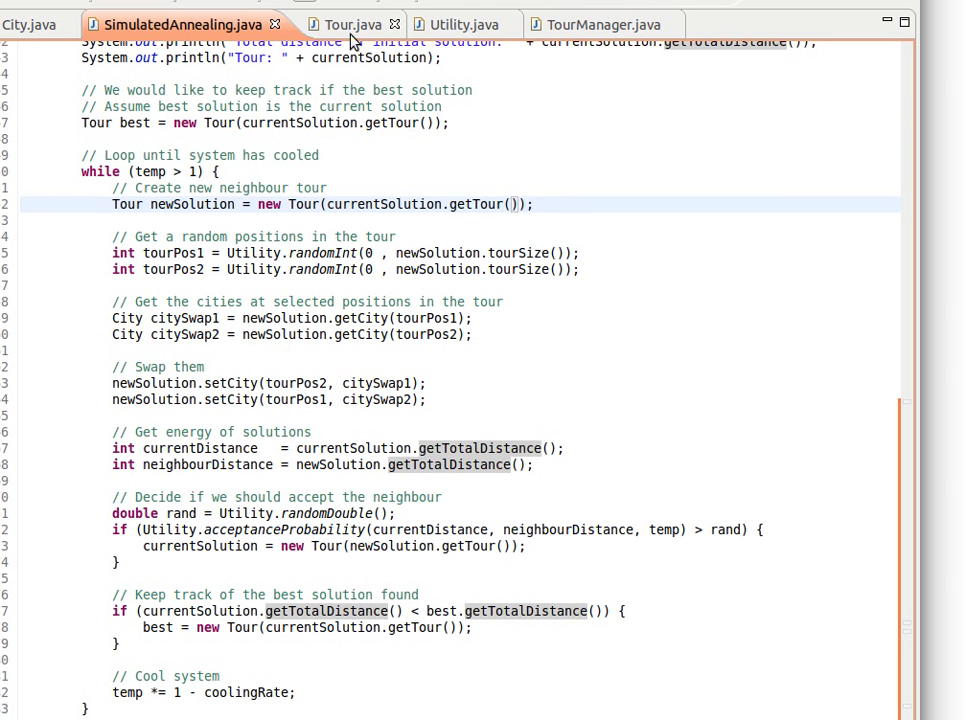
- Review Tour.java's constructors, return to the main loop and place the cursor in the random-positions comment
left_click(344, 24)
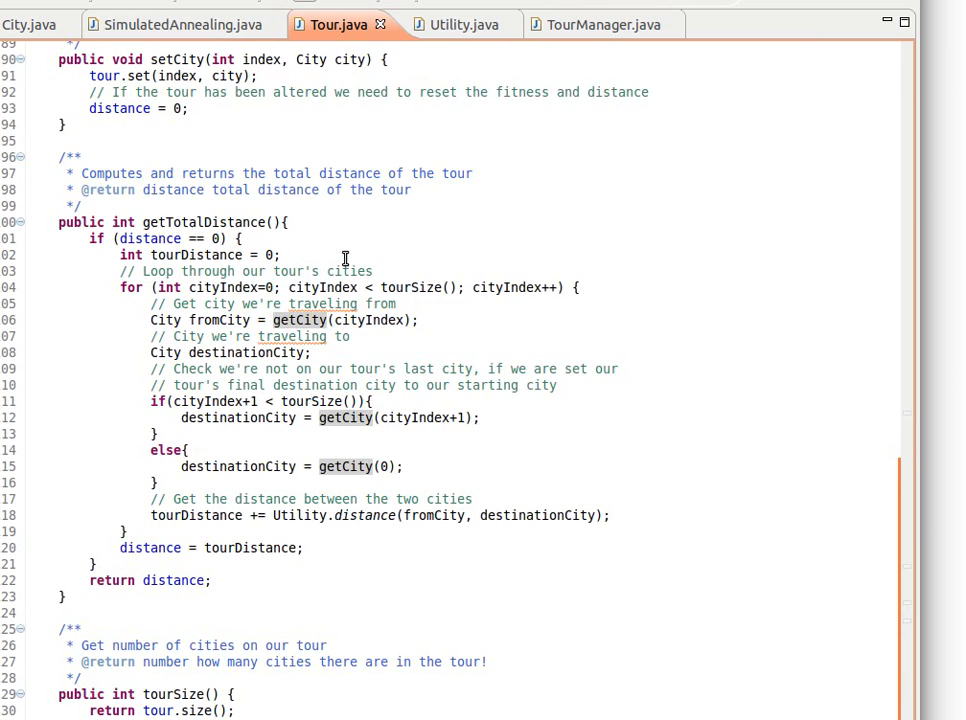
scroll("up", 3)
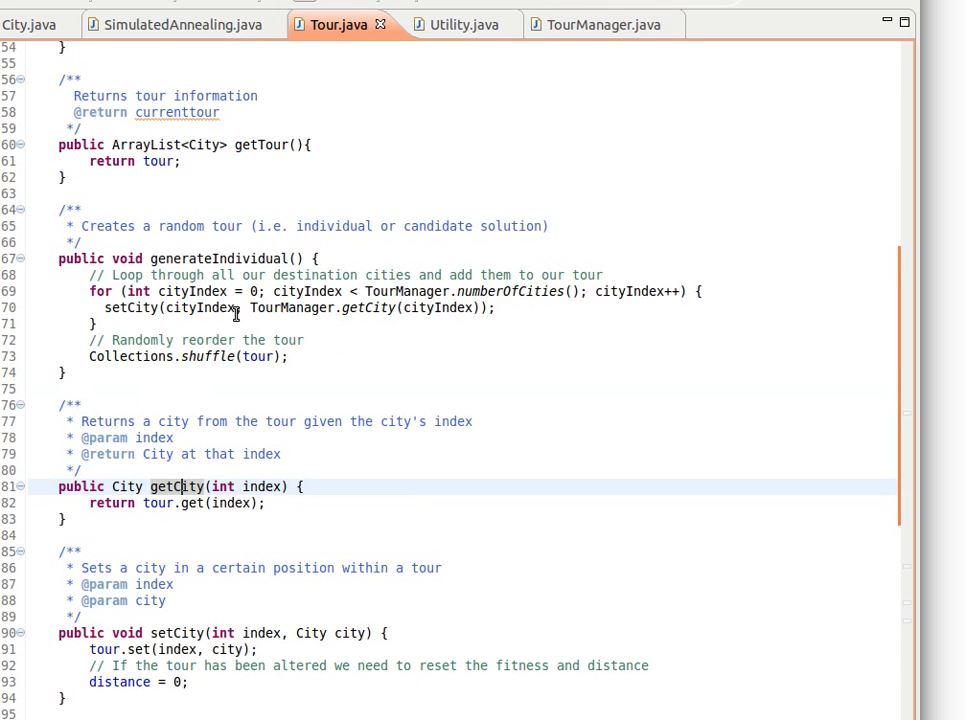
scroll("up", 3)
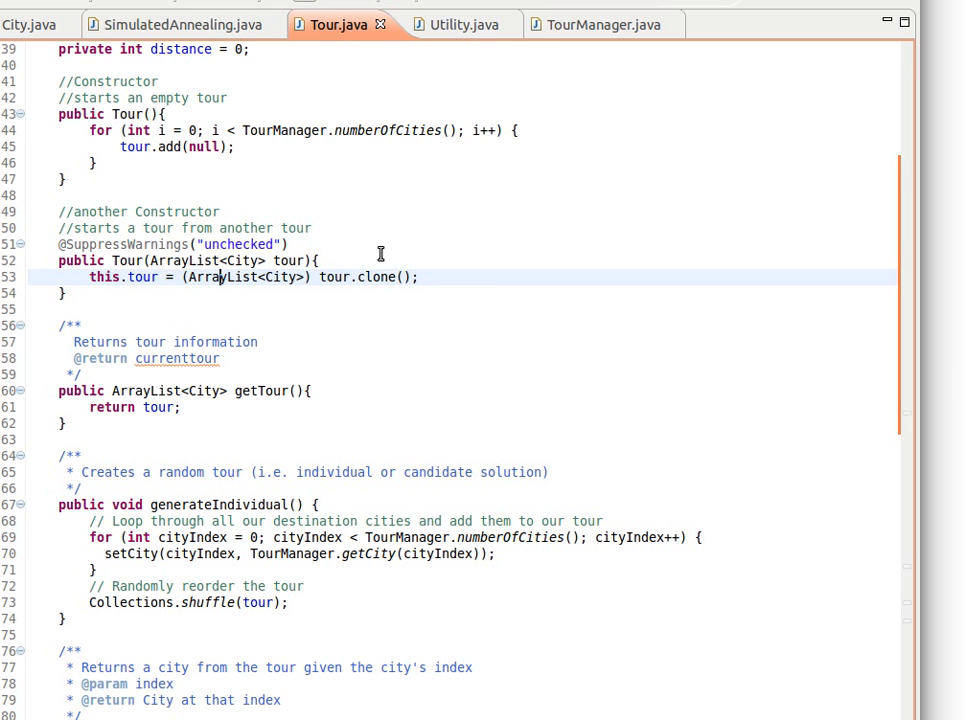
left_click(178, 24)
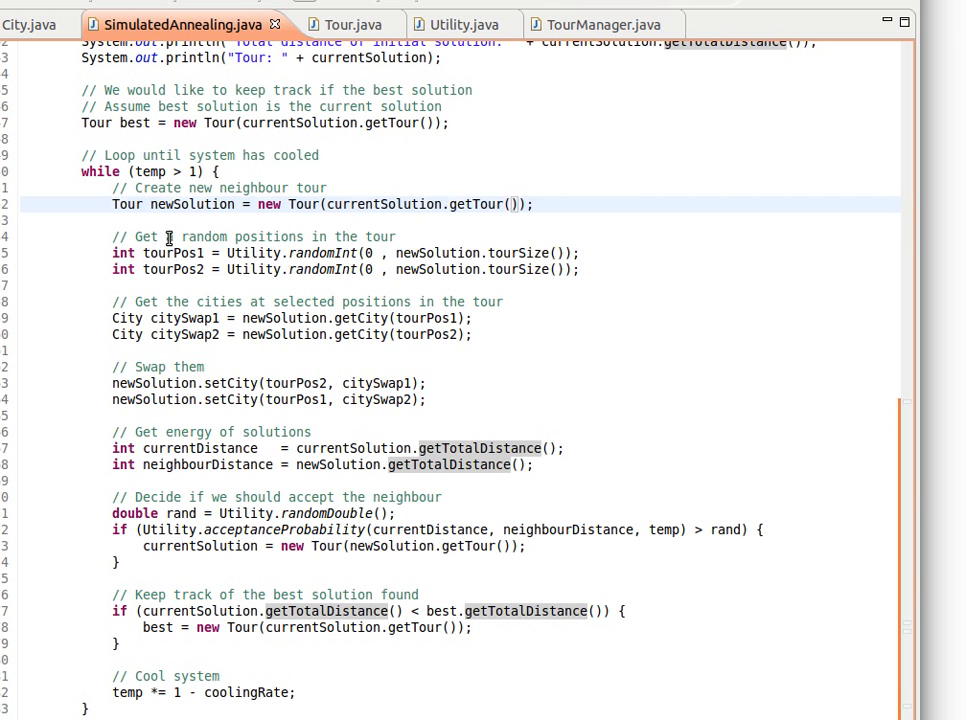
left_click(168, 236)
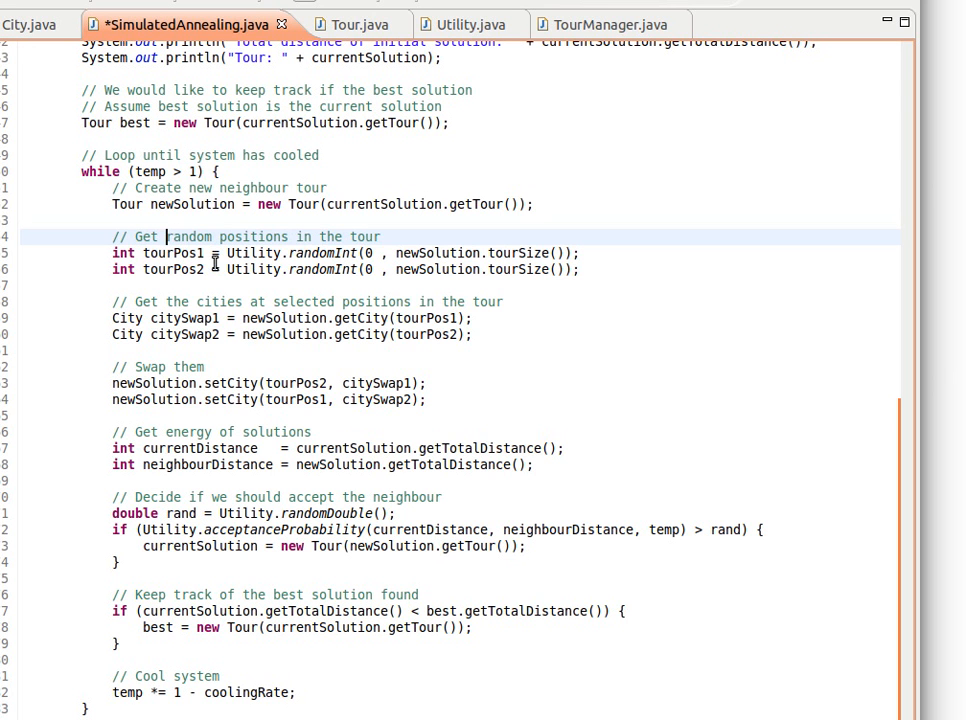
mouse_move(320, 252)
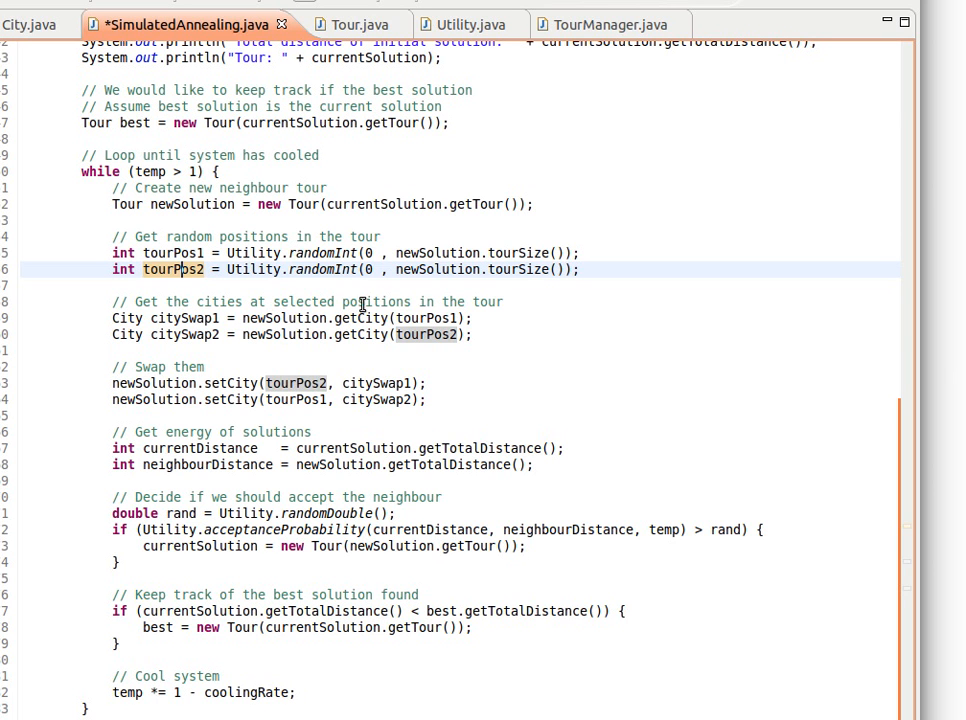
mouse_move(332, 318)
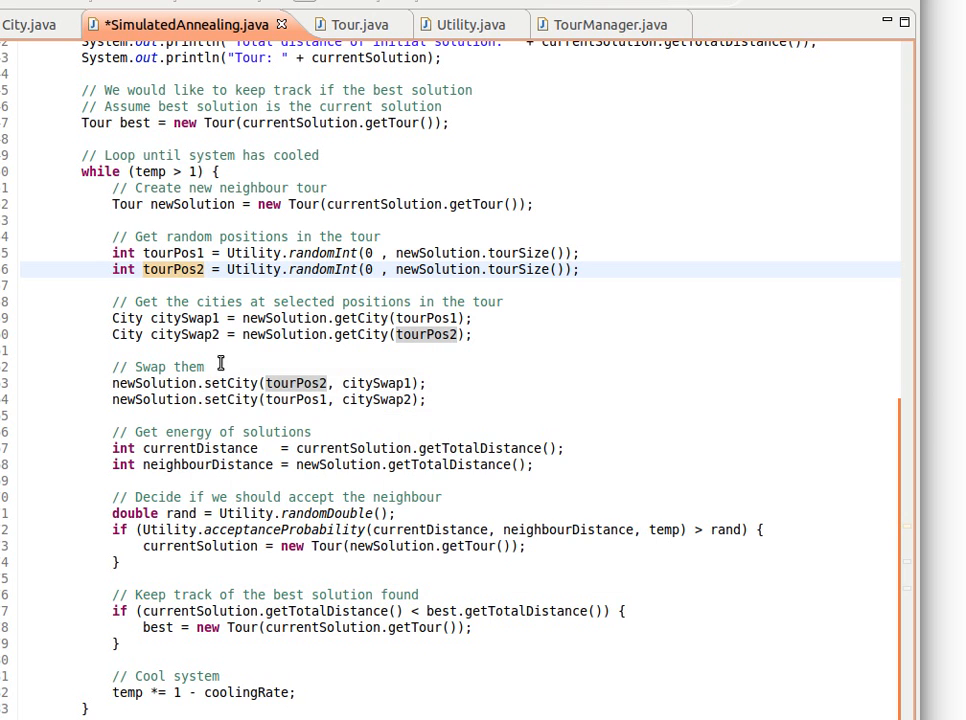
mouse_move(188, 318)
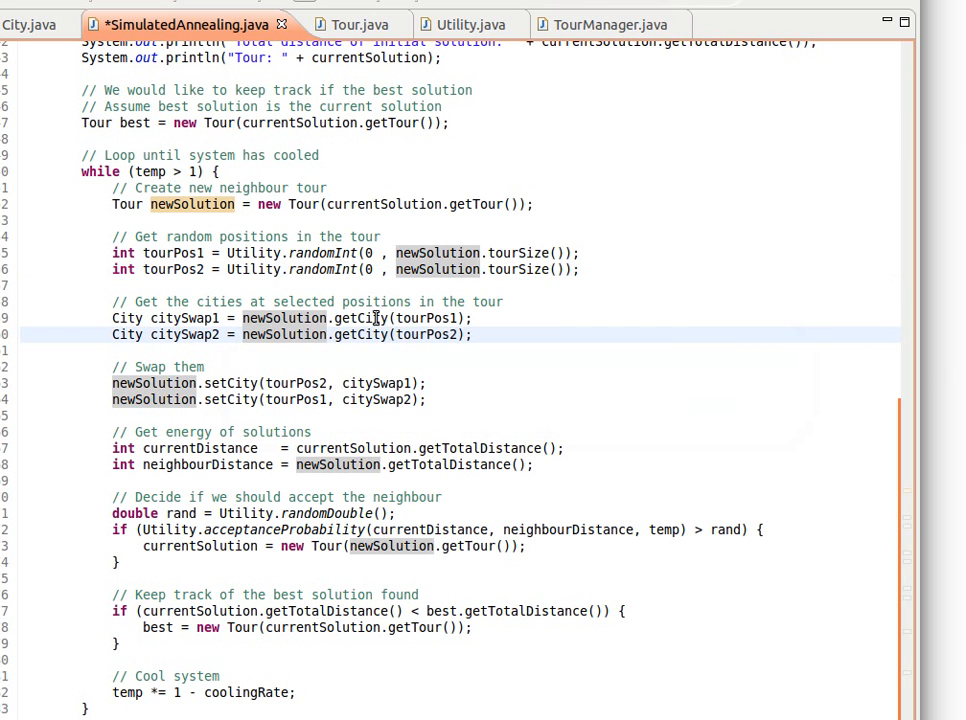
mouse_move(400, 318)
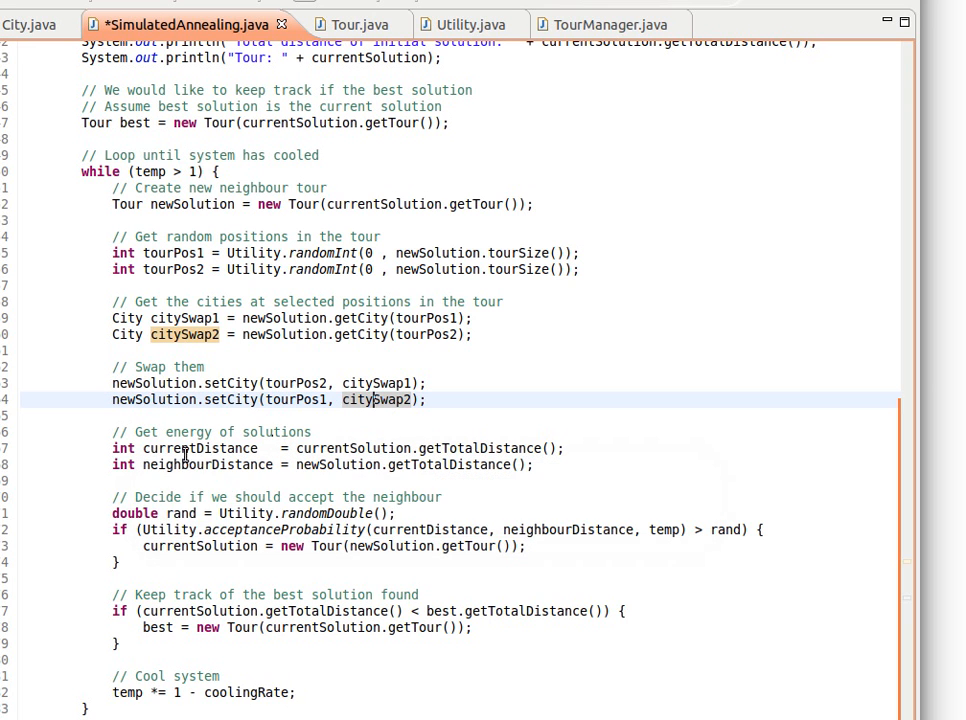
mouse_move(208, 464)
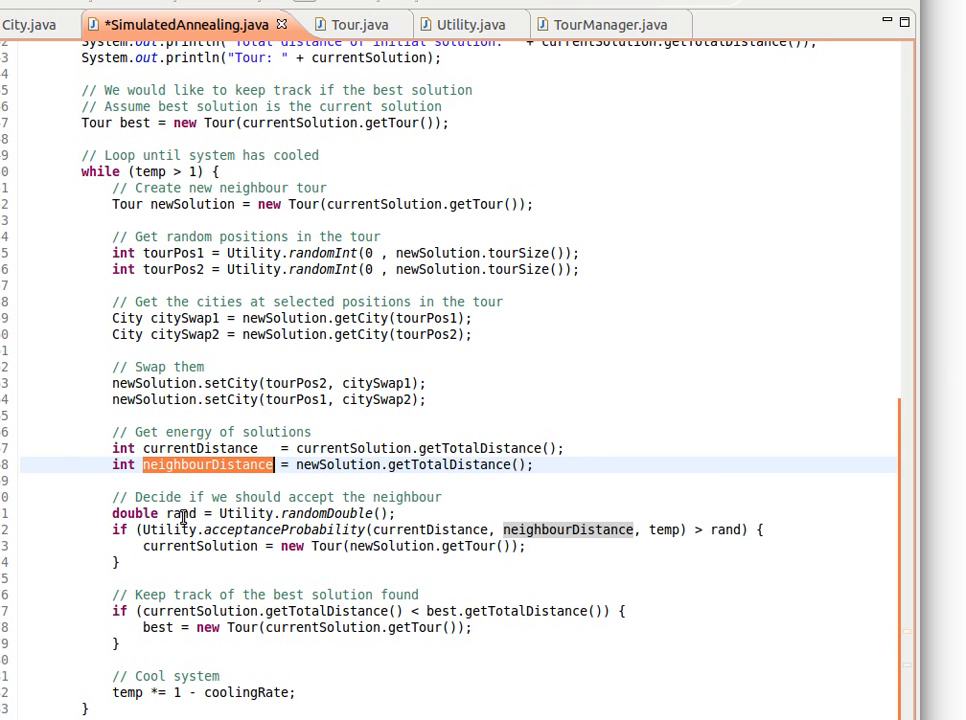
mouse_move(184, 512)
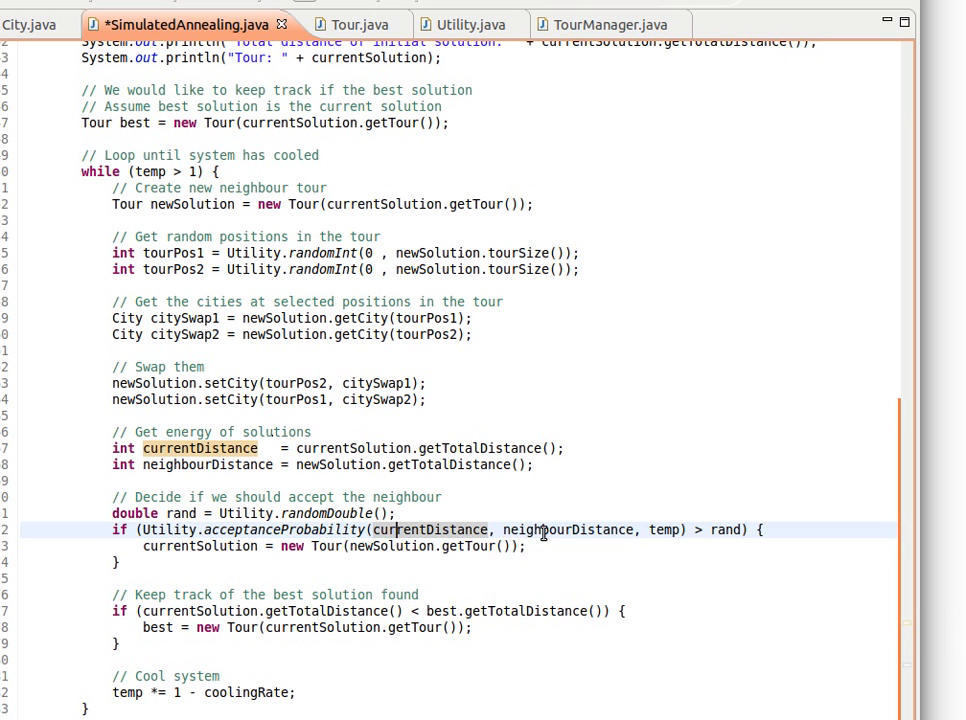
mouse_move(556, 528)
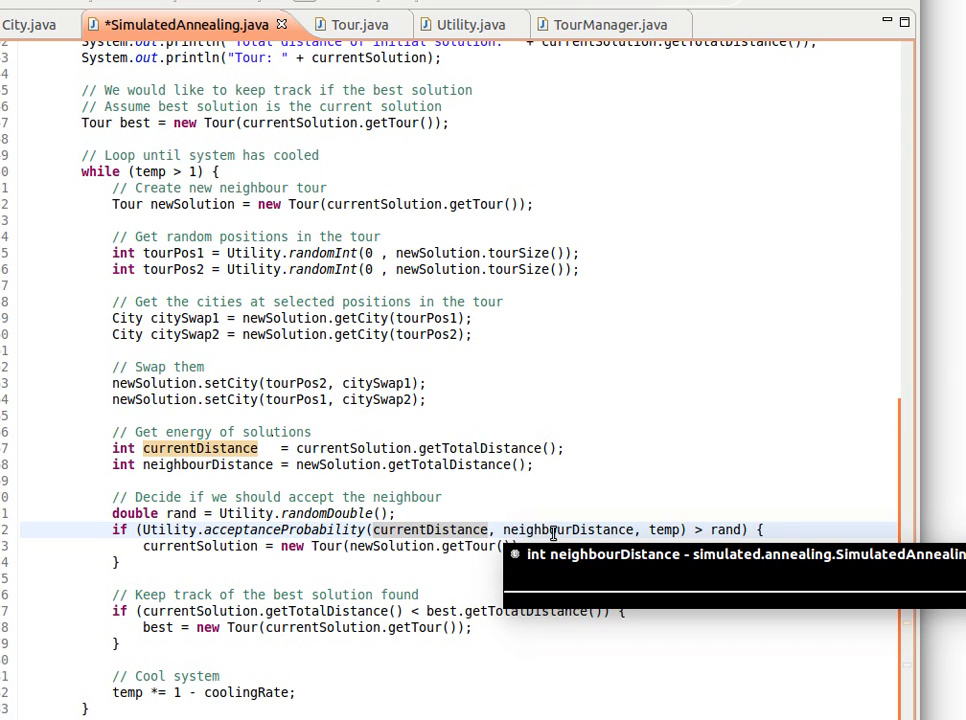
mouse_move(664, 528)
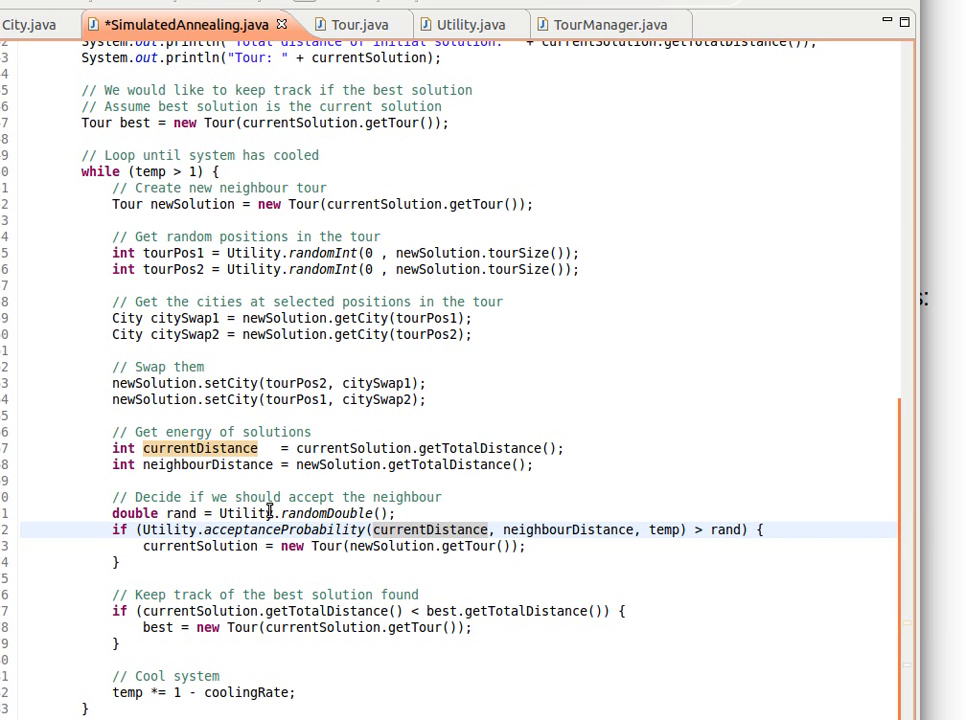
mouse_move(258, 516)
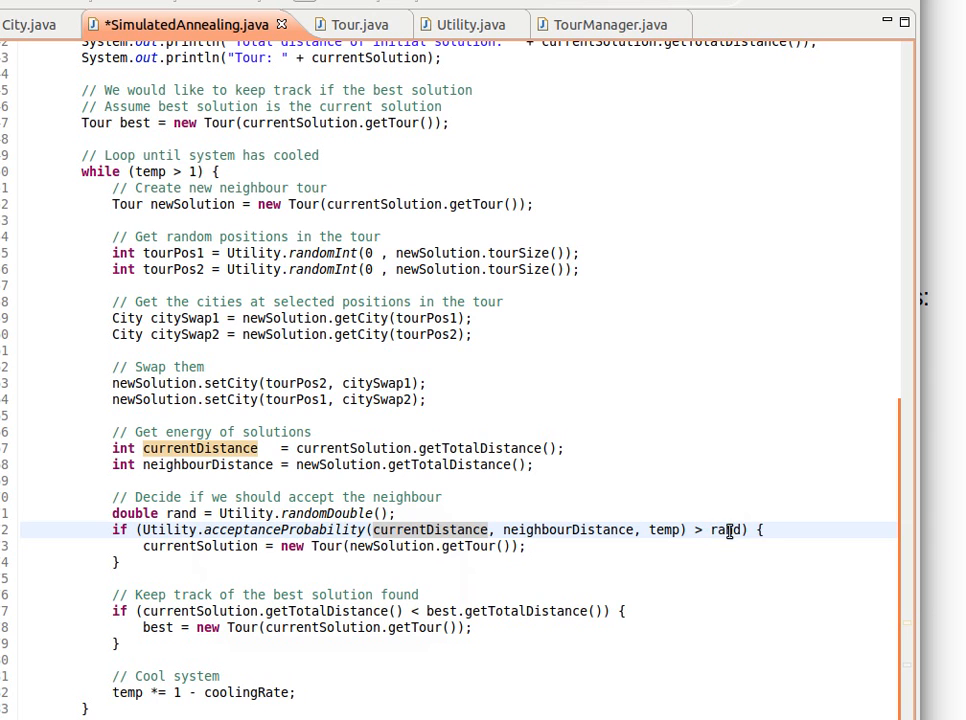
mouse_move(200, 546)
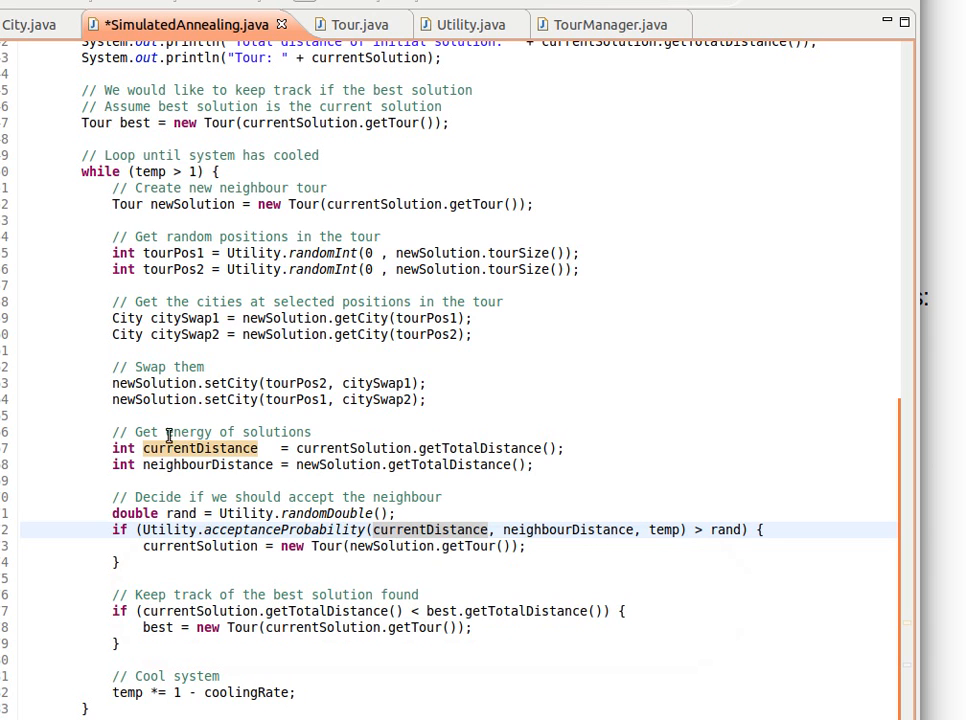
mouse_move(250, 508)
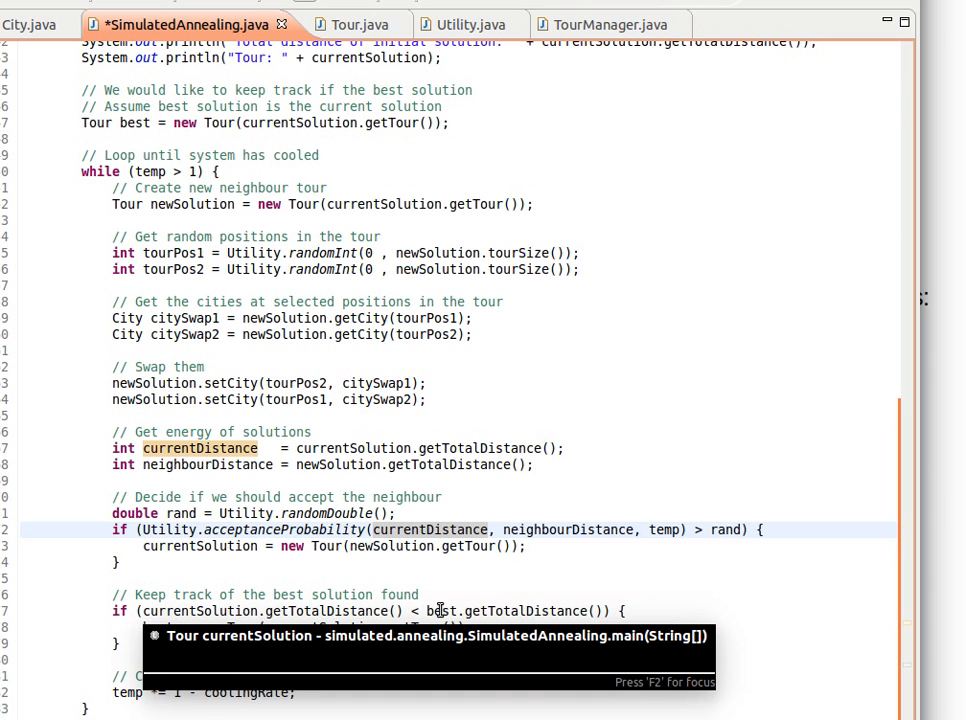
mouse_move(444, 610)
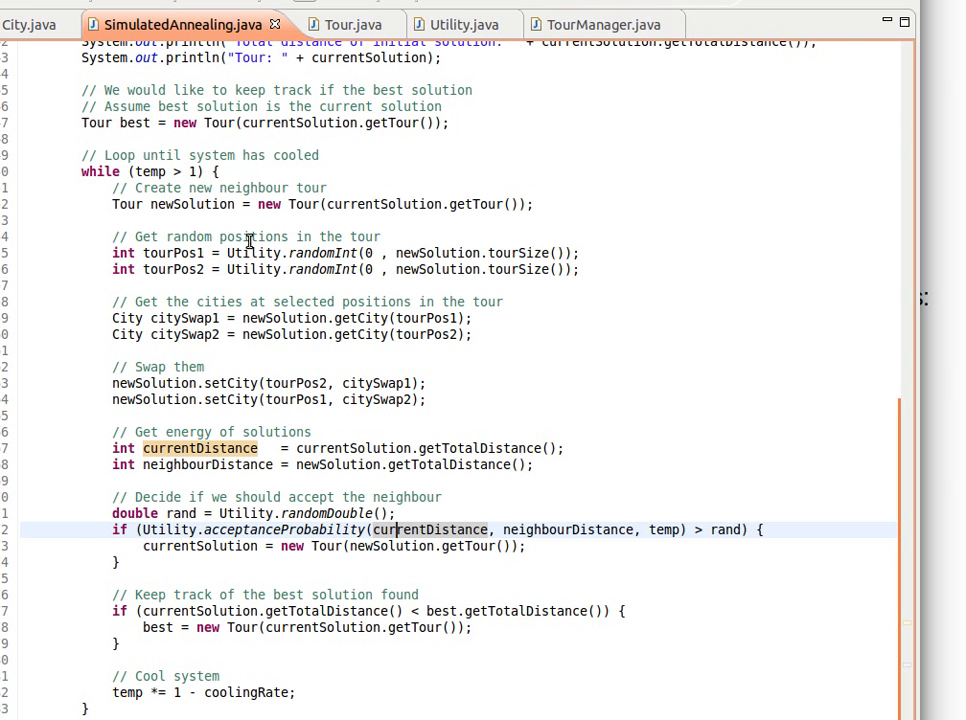
- Scroll to the final println statements reporting the best tour's distance and cities
scroll("up", 3)
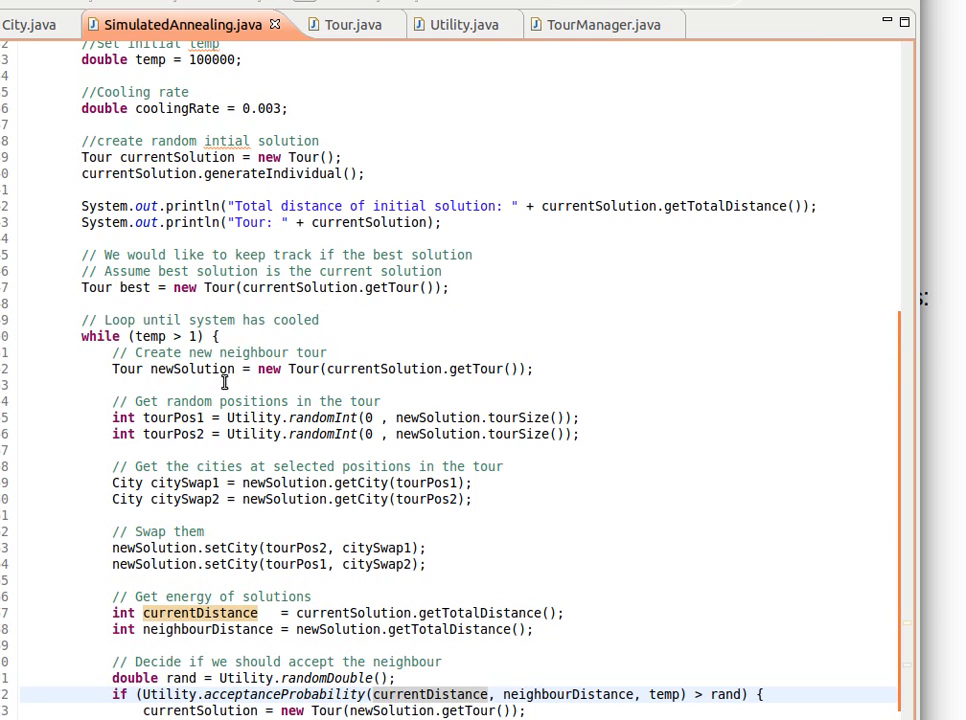
scroll("down", 3)
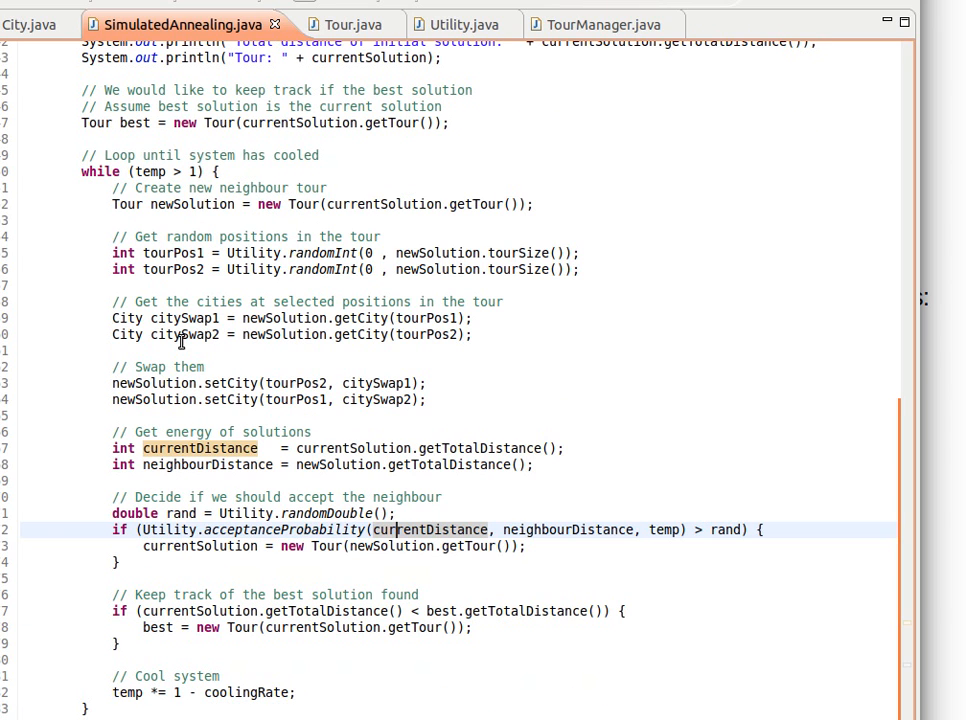
mouse_move(180, 340)
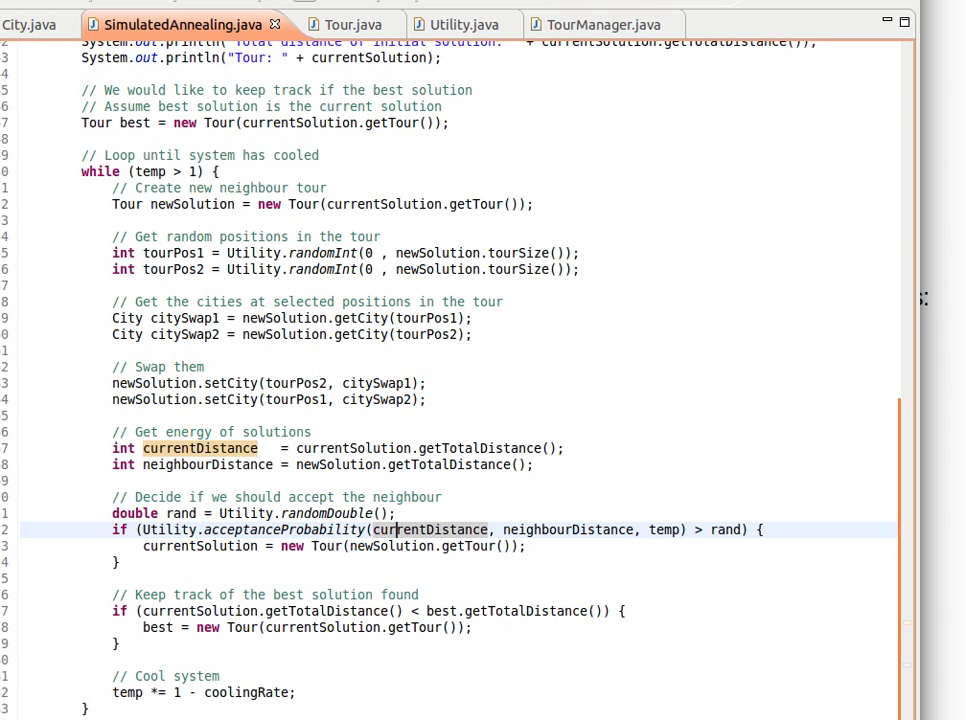
scroll("down", 3)
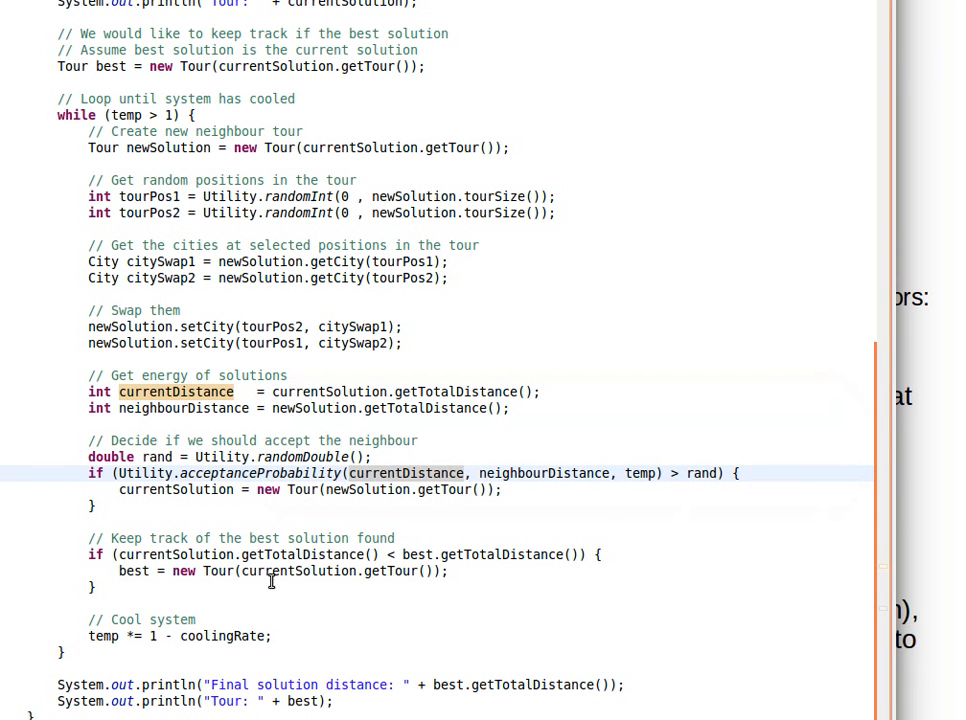
mouse_move(280, 590)
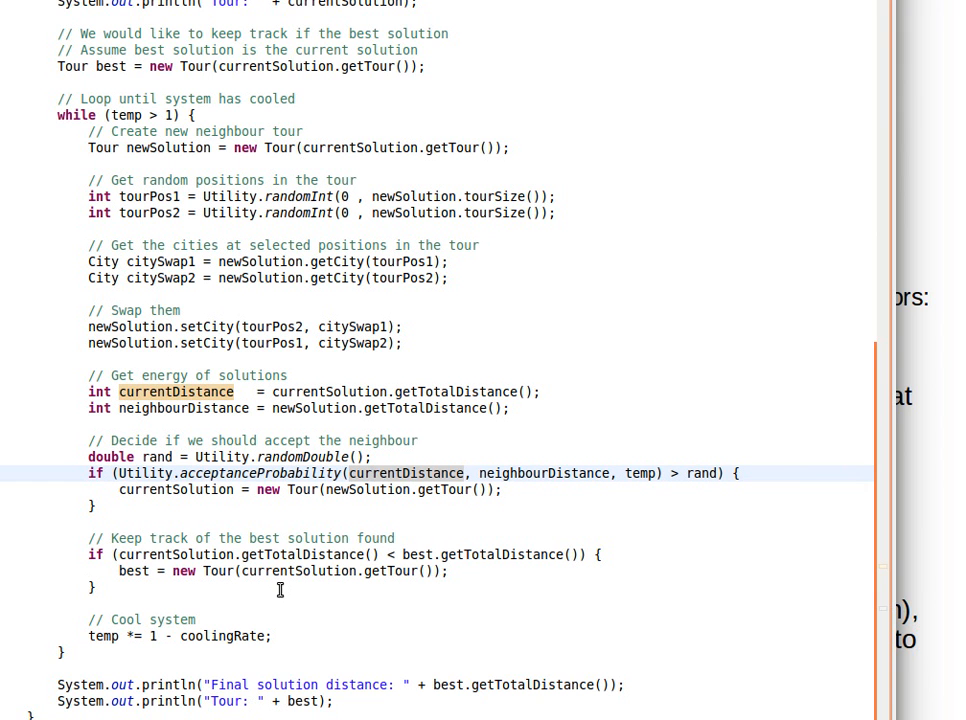
mouse_move(284, 560)
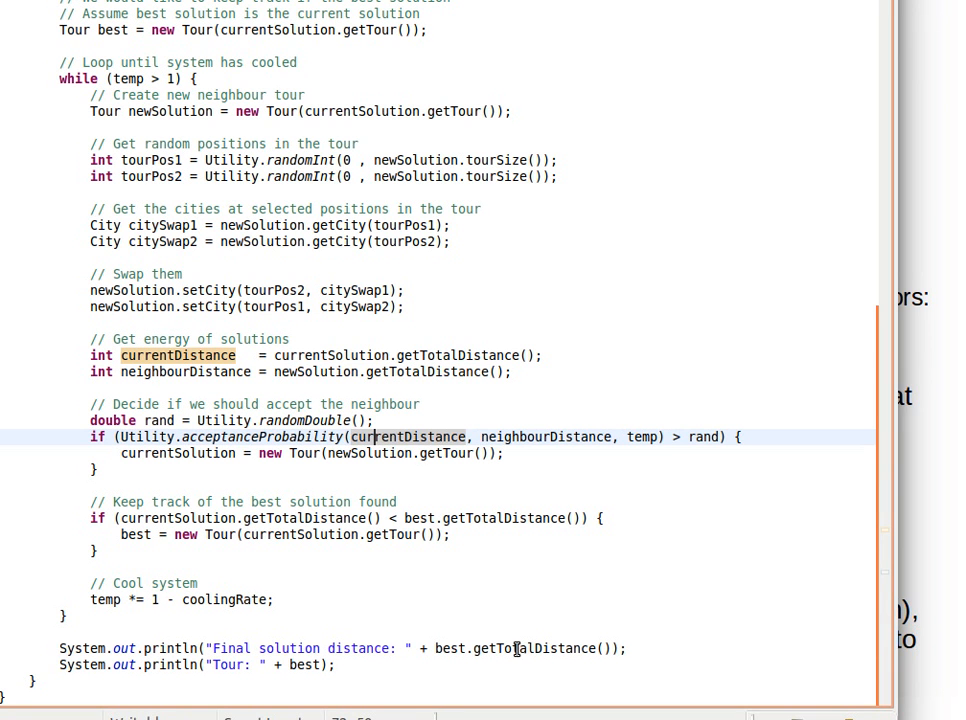
mouse_move(448, 648)
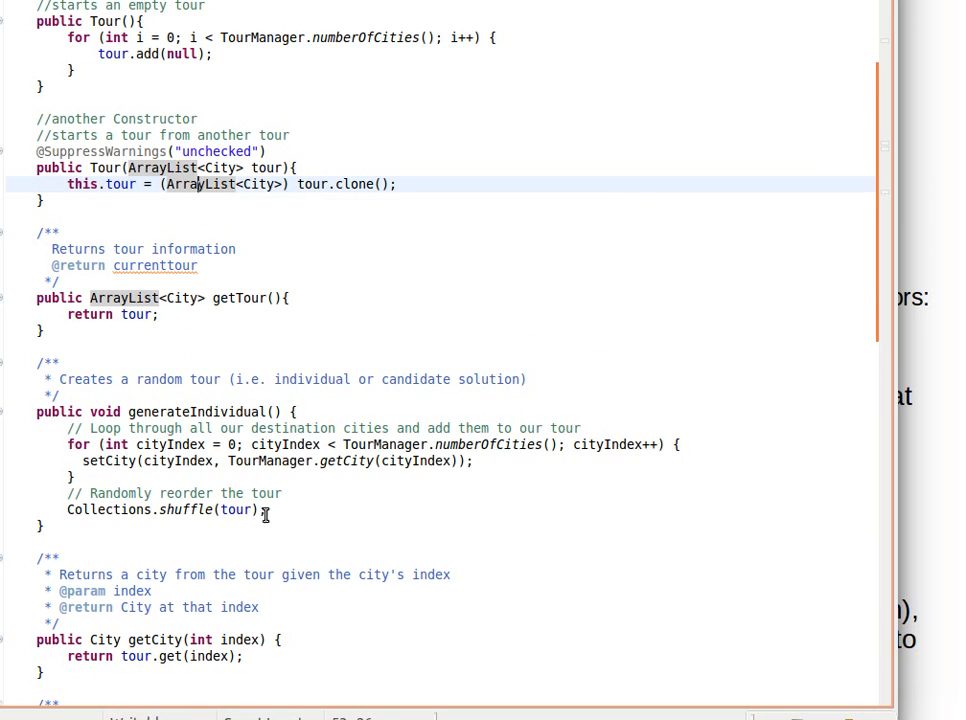
- Scroll Tour.java down past the constructors toward the toString method
scroll("down", 3)
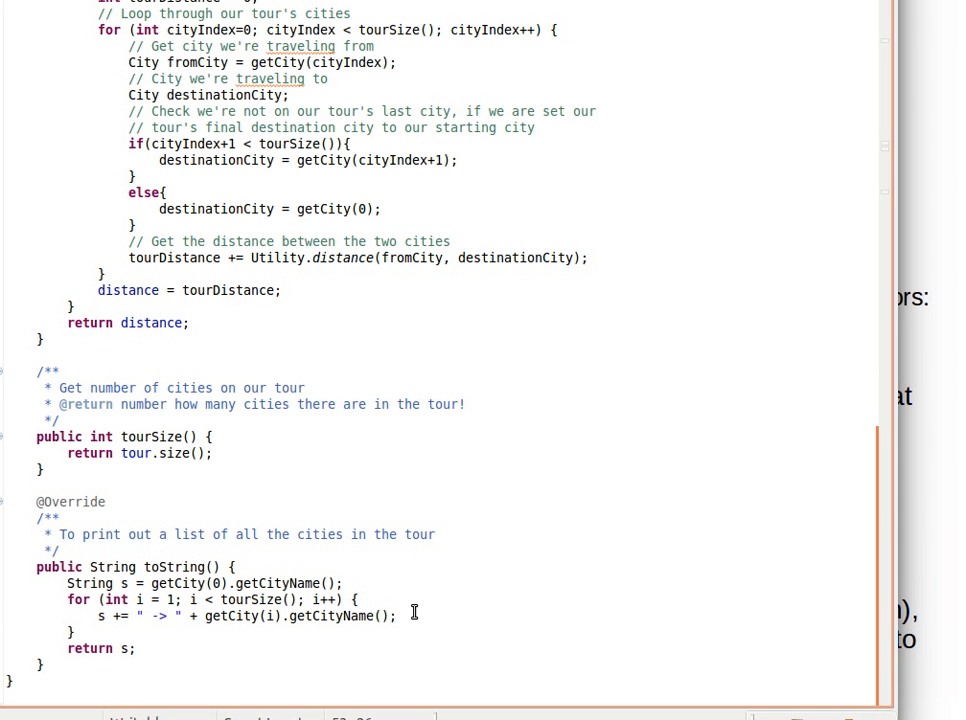
mouse_move(464, 544)
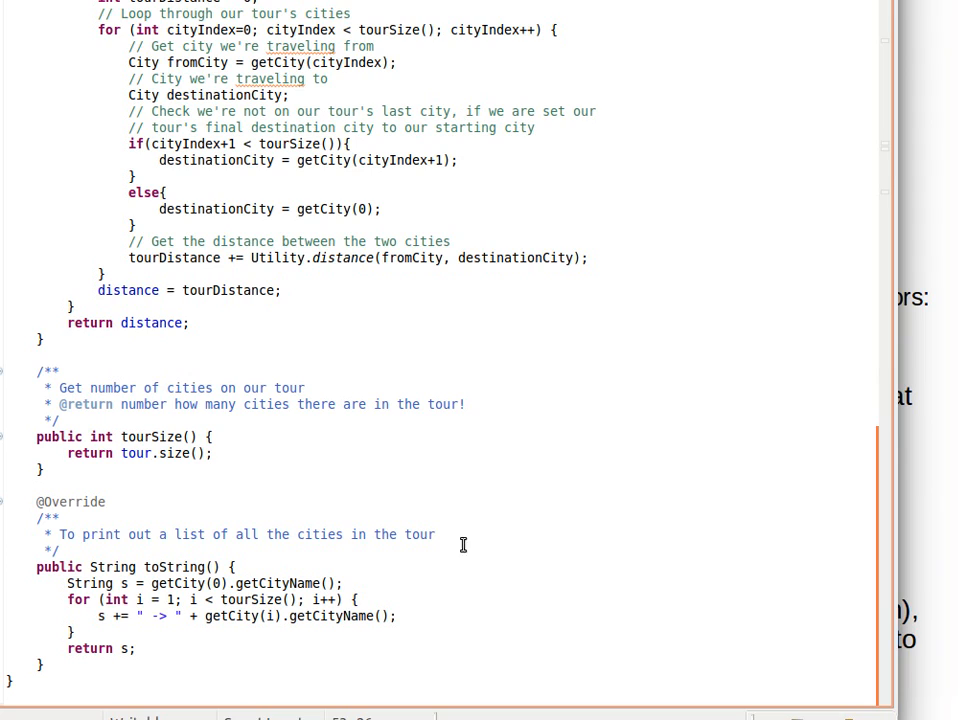